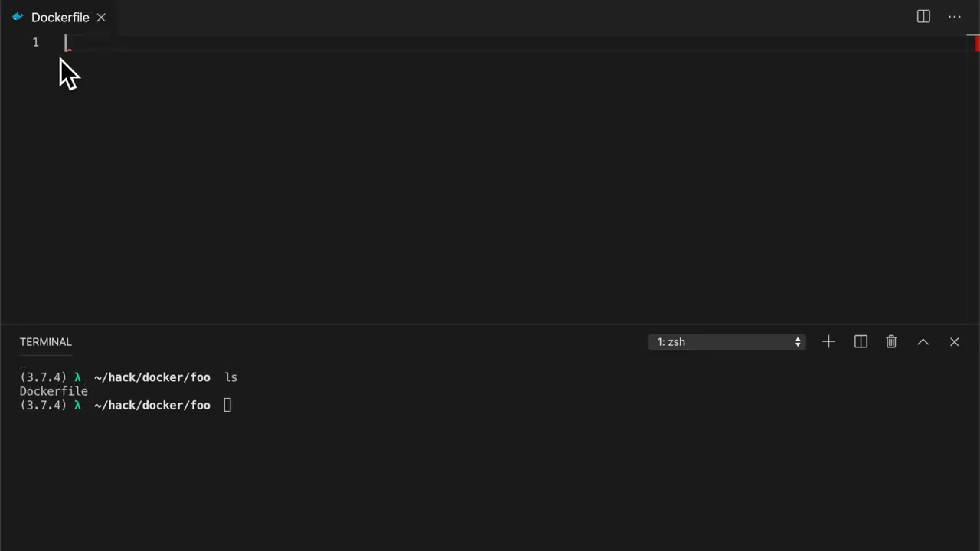
mouse_move(163, 95)
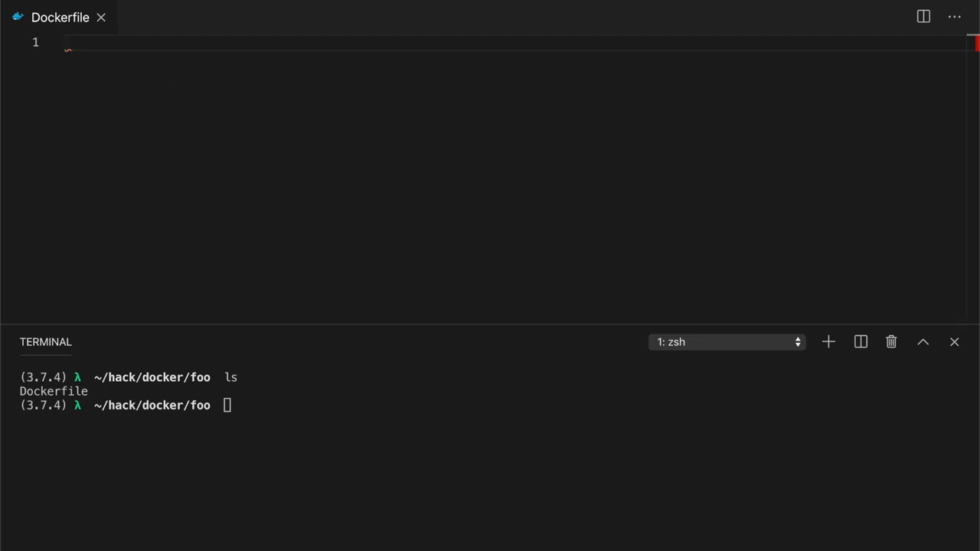
Write a Dockerfile with FROM python:3 and CMD ["echo", "hello"]
type("FROM python:3")
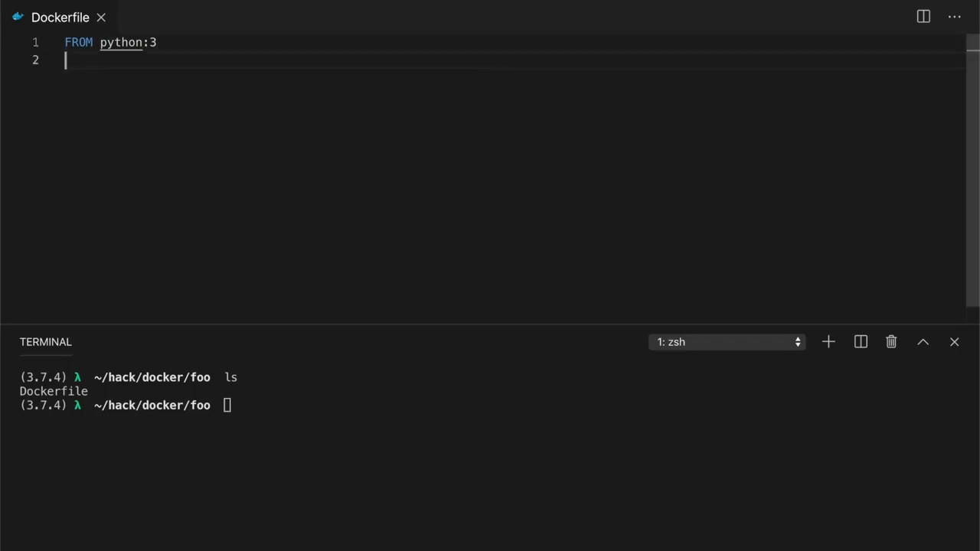
key("Enter")
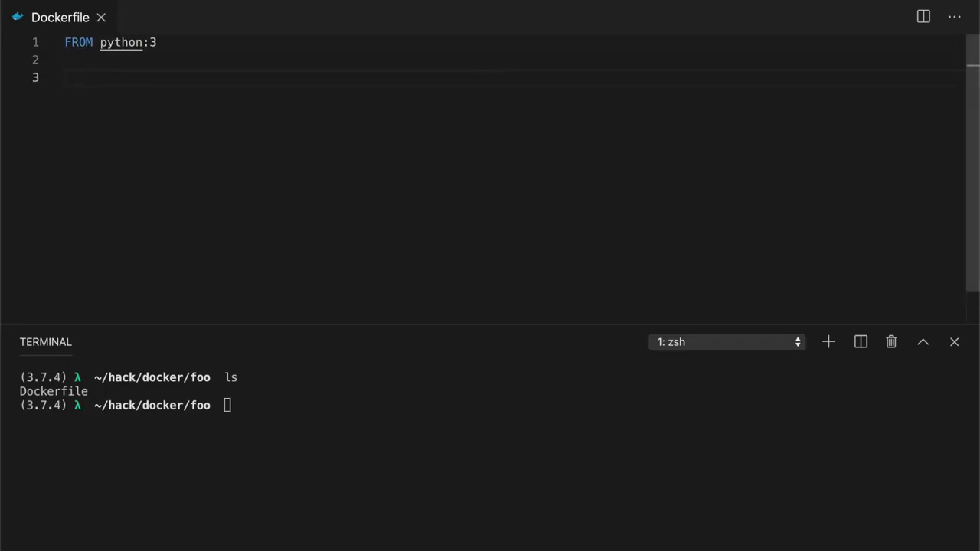
type("CMD [\"")
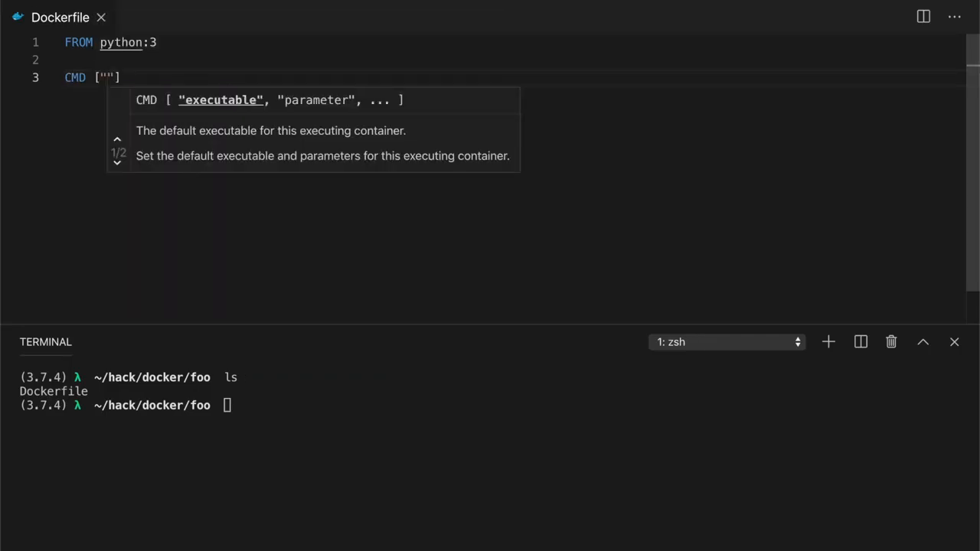
type("echo\",")
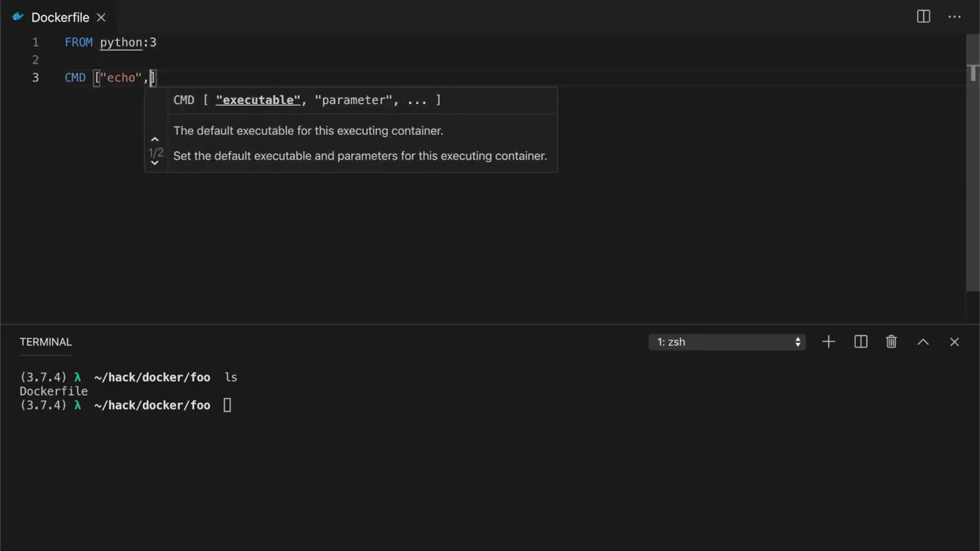
type("\"\"]")
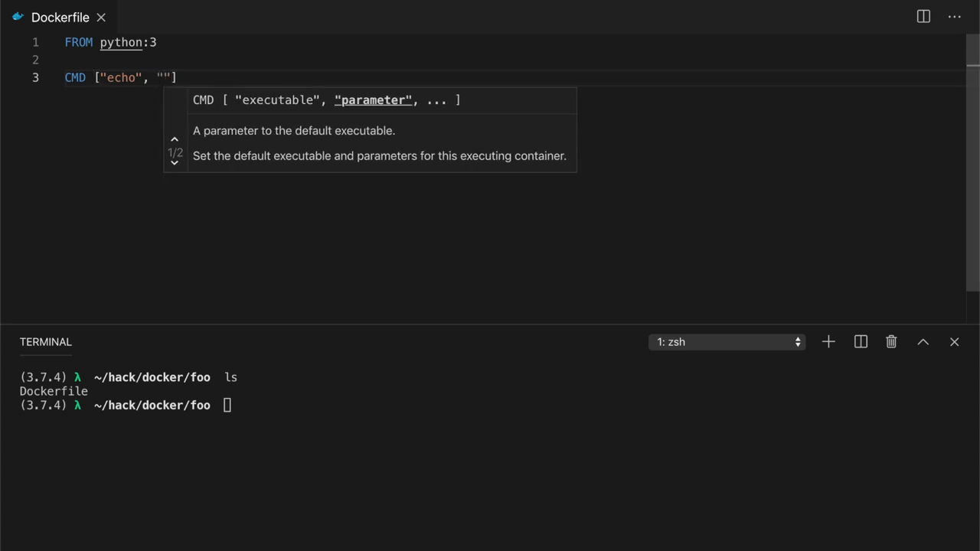
type("hello")
left_click(593, 405)
type("do")
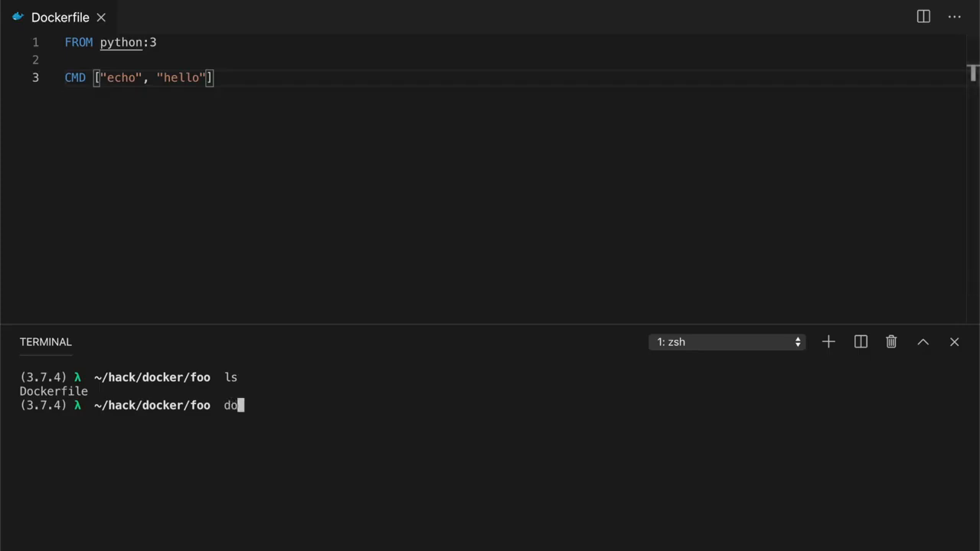
Build the image as foo and run it interactively so the container prints hello
type("cker build -t")
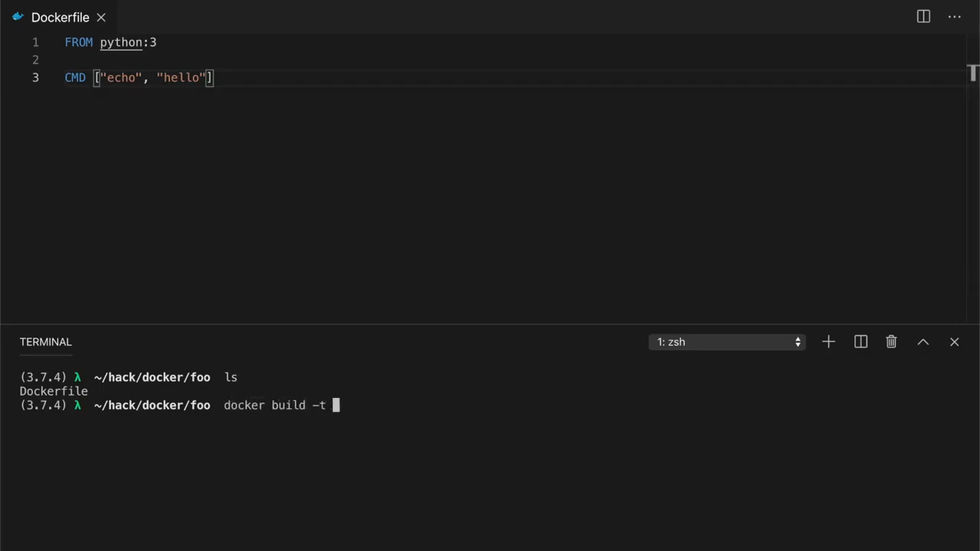
type("foo .")
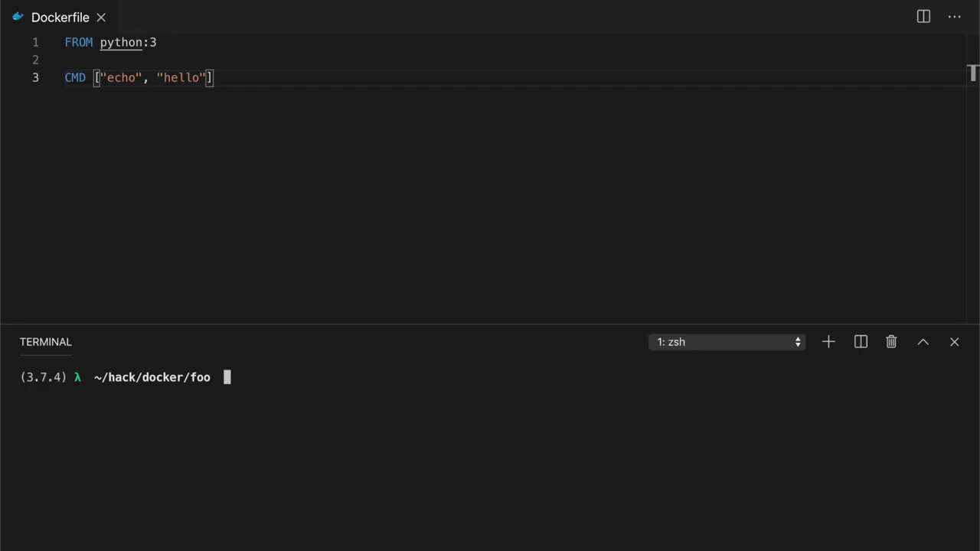
type("docker run -it")
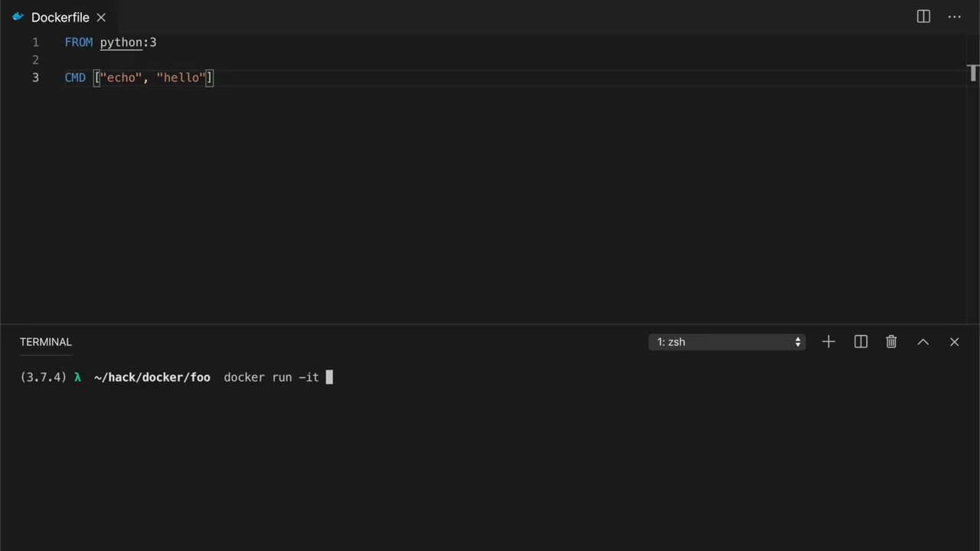
type("foo")
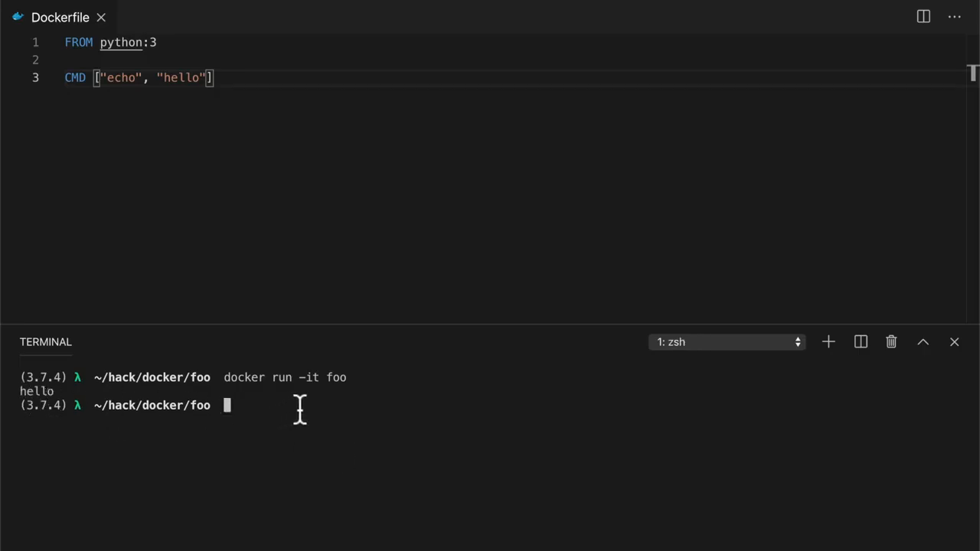
mouse_move(328, 444)
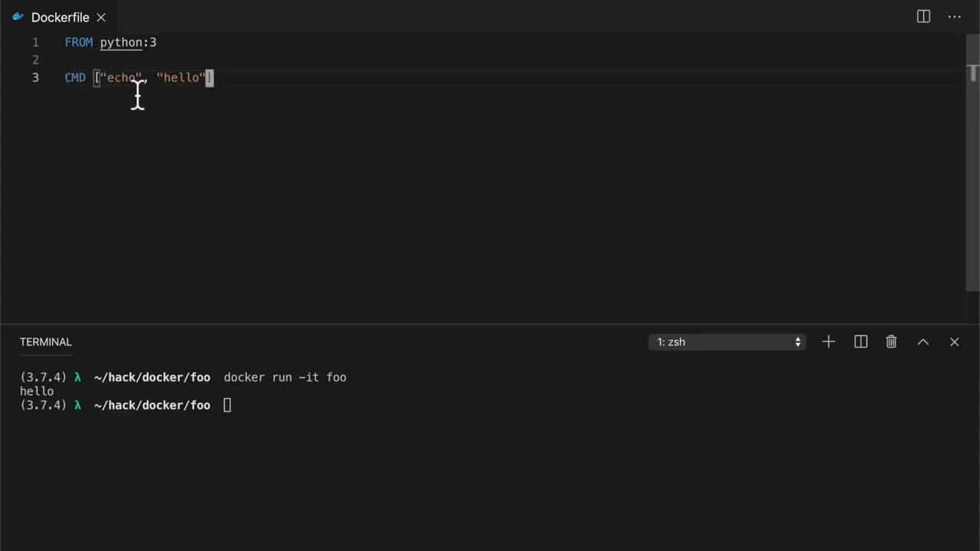
Add ENTRYPOINT ["/bin/sh", "-c"] on a new line above the CMD instruction
key("Enter")
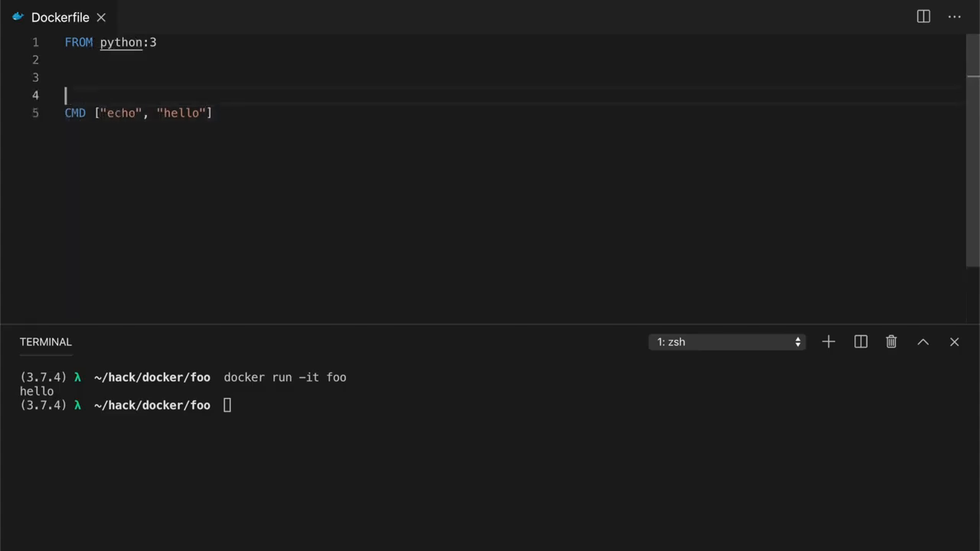
type("ENTRYP")
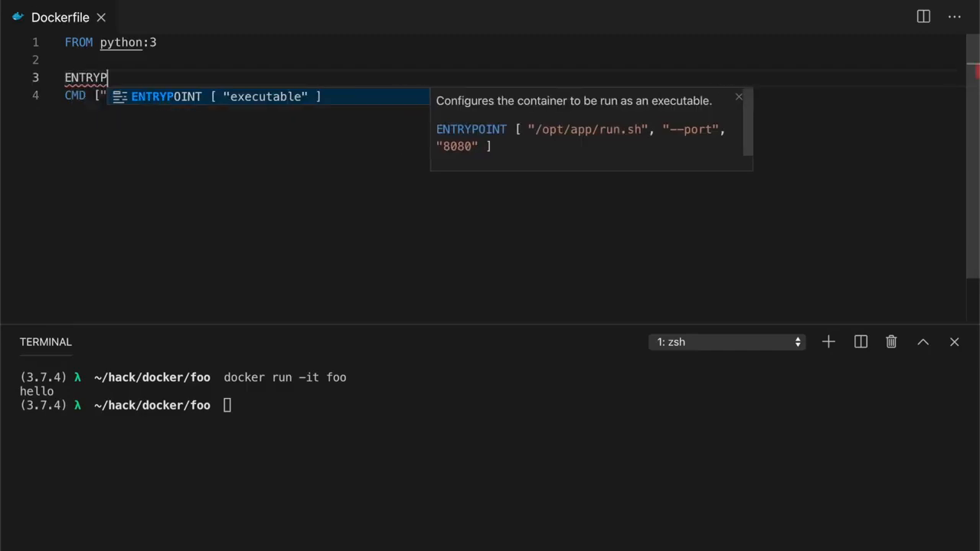
type("OINT")
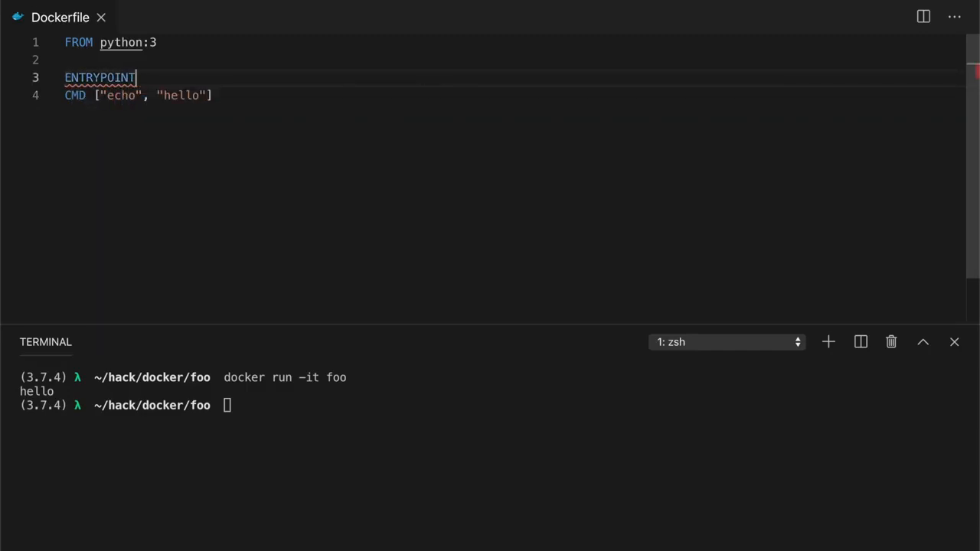
type("[\"/\"]")
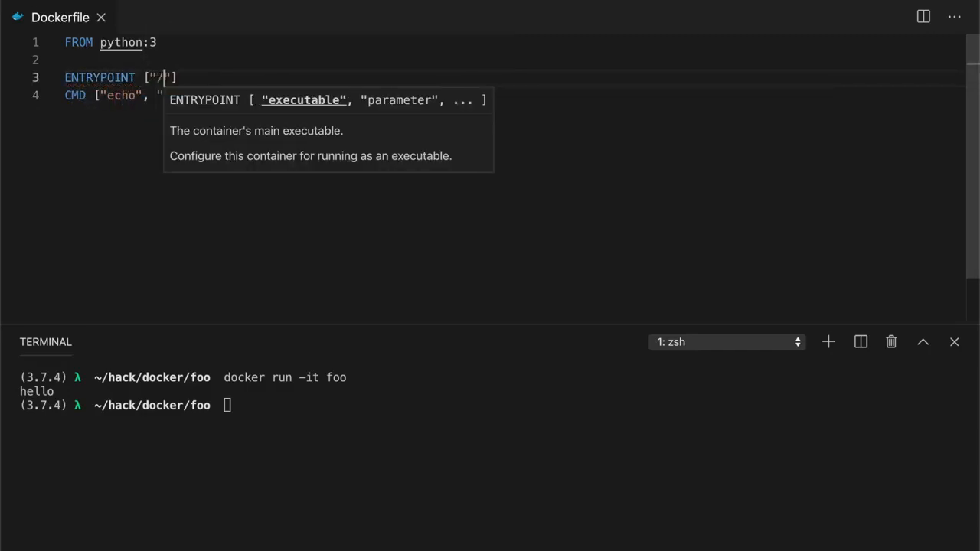
type("bin/sh")
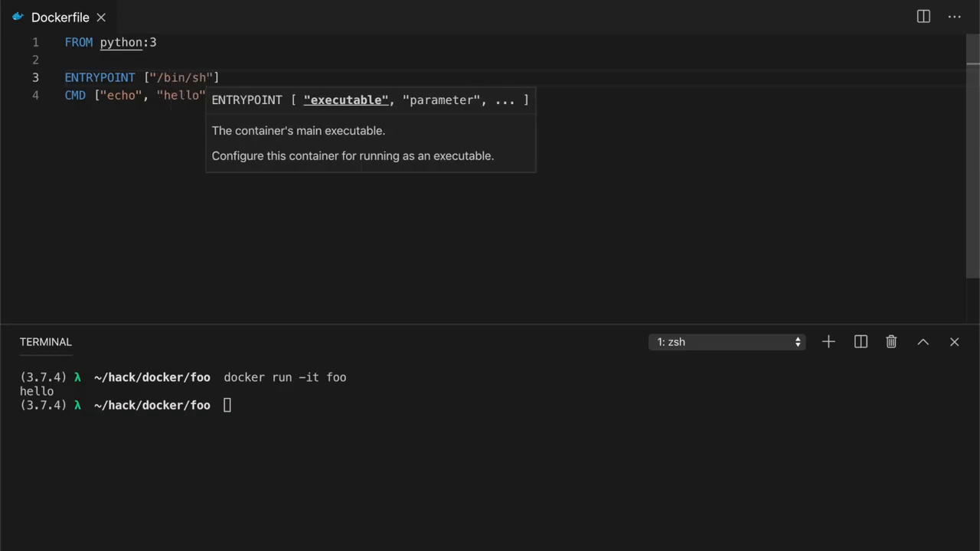
type(", \"\"")
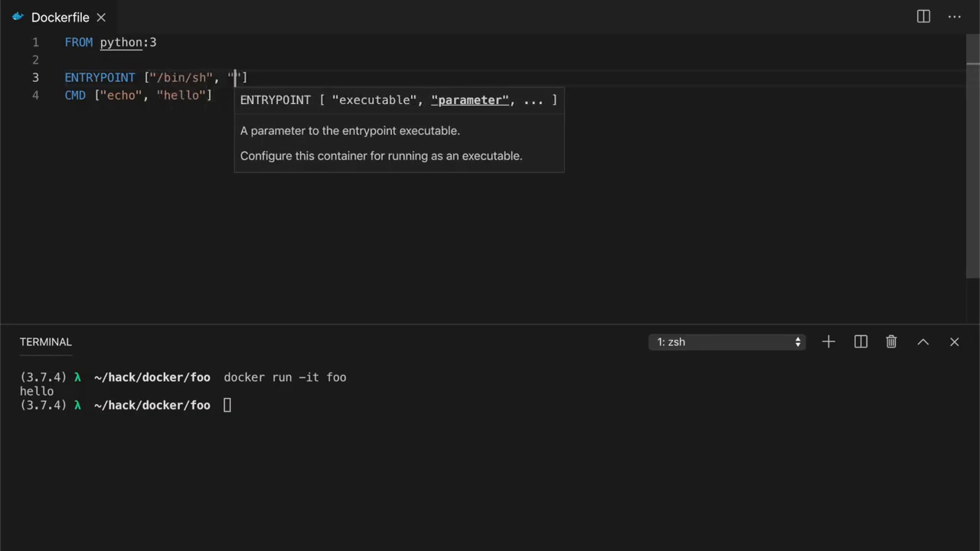
type("-c")
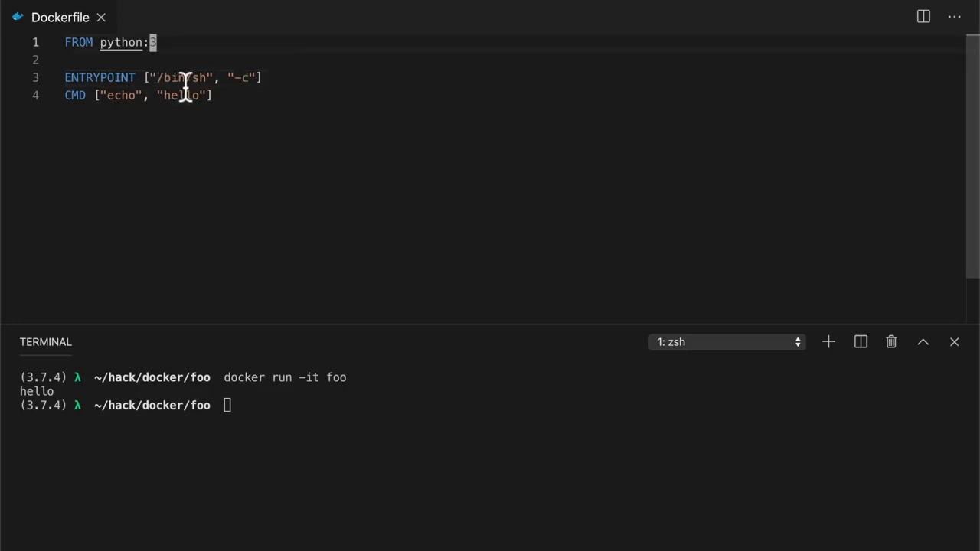
Keep CMD ["echo", "hello"] beneath the /bin/sh -c entrypoint and review the instructions
double_click(198, 77)
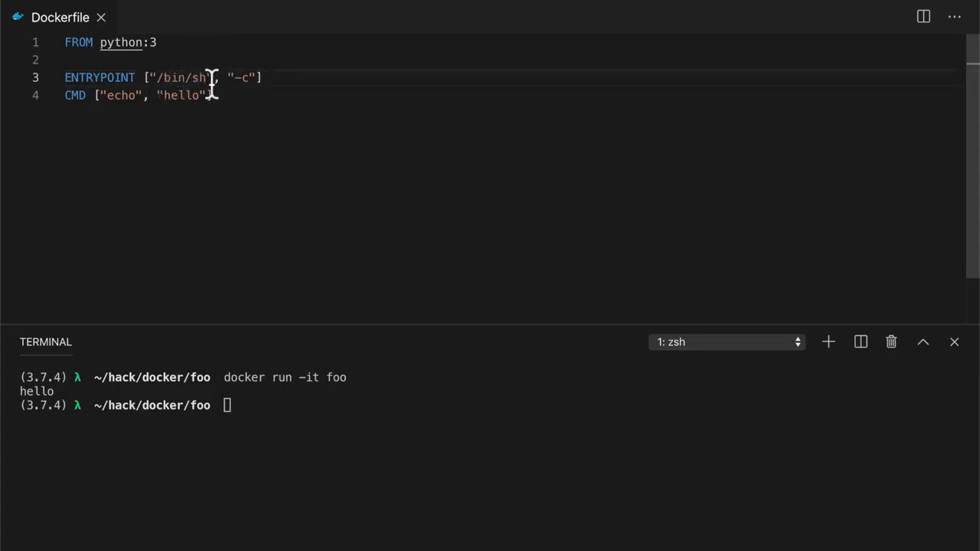
mouse_move(239, 95)
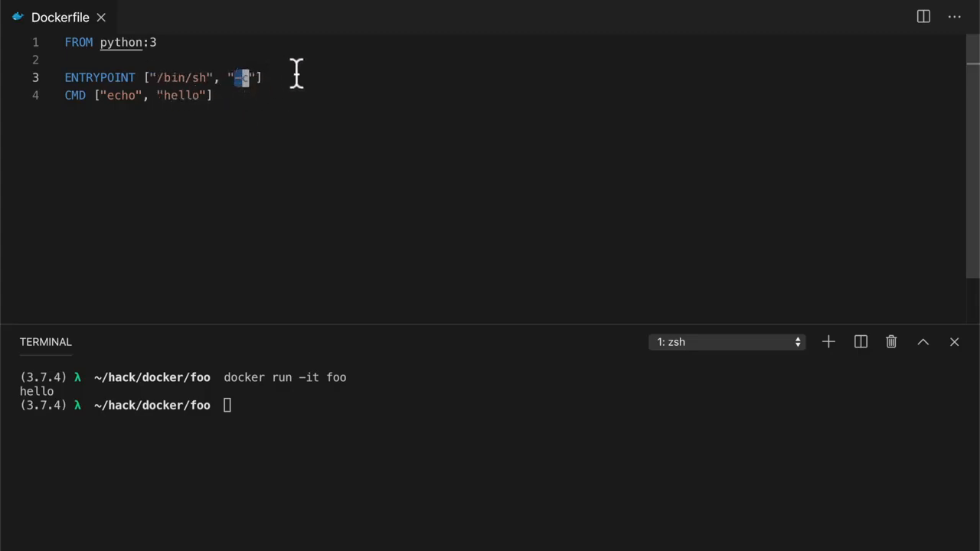
mouse_move(300, 85)
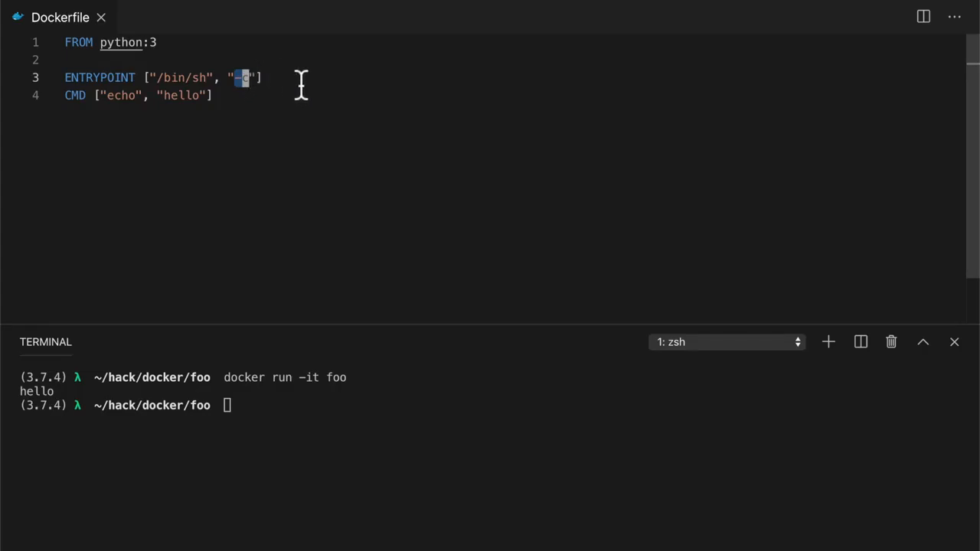
mouse_move(140, 107)
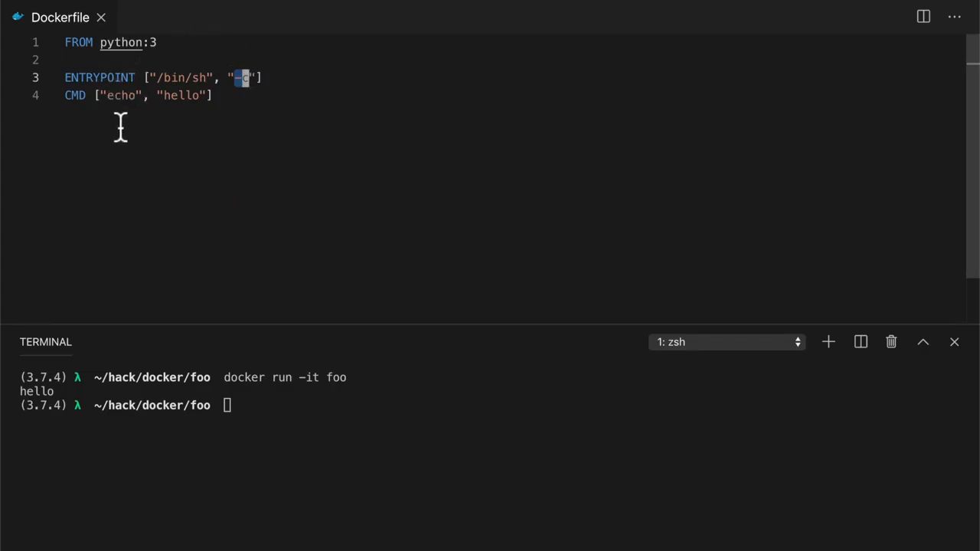
left_click(212, 95)
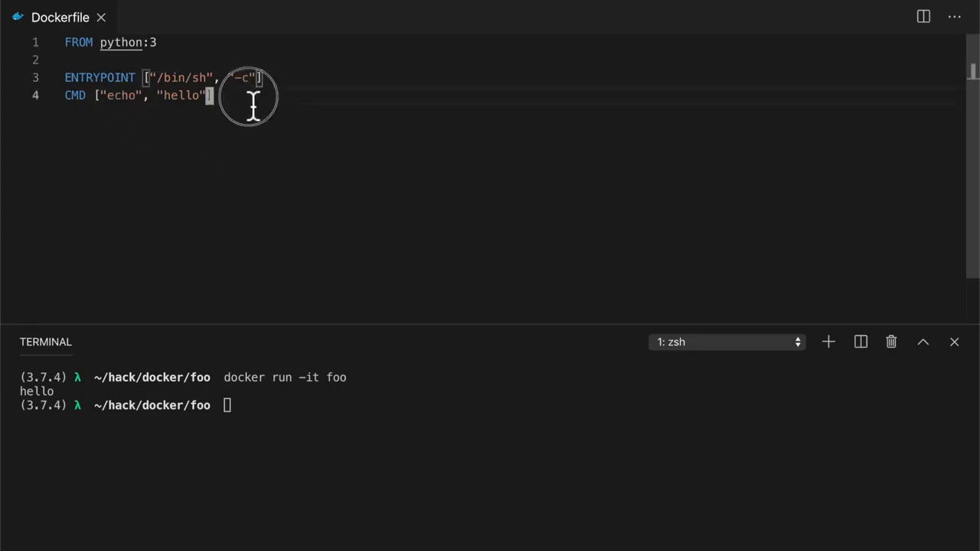
mouse_move(291, 77)
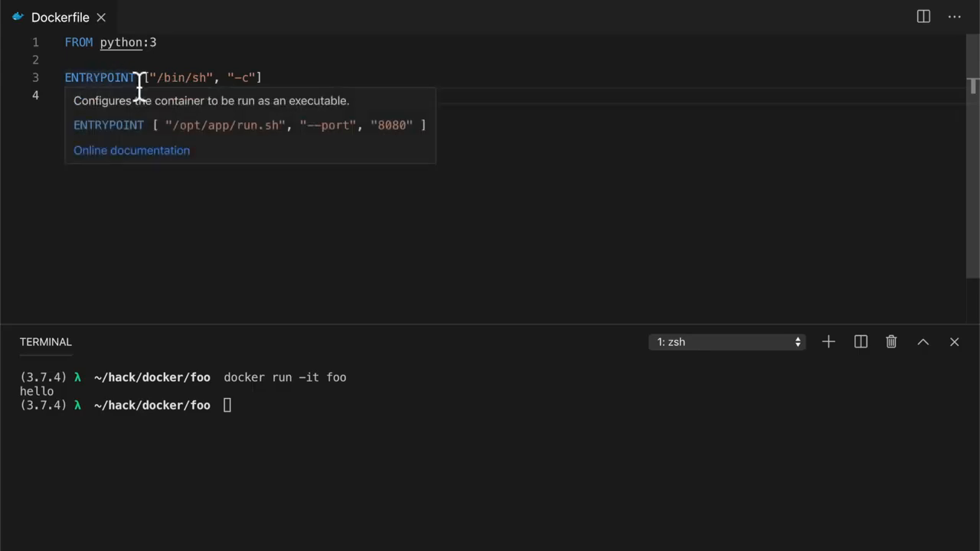
type("CMD [\"echo\", \"hello\"]")
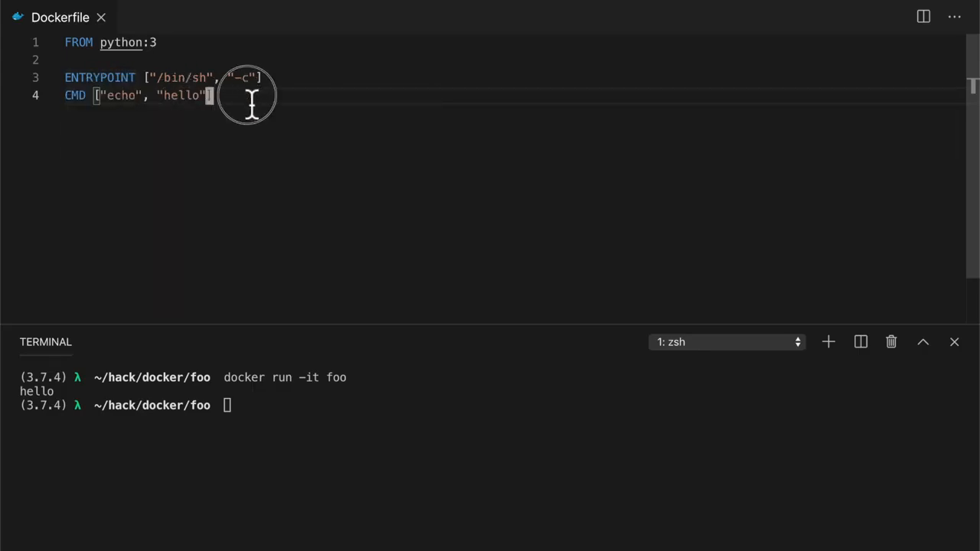
mouse_move(343, 424)
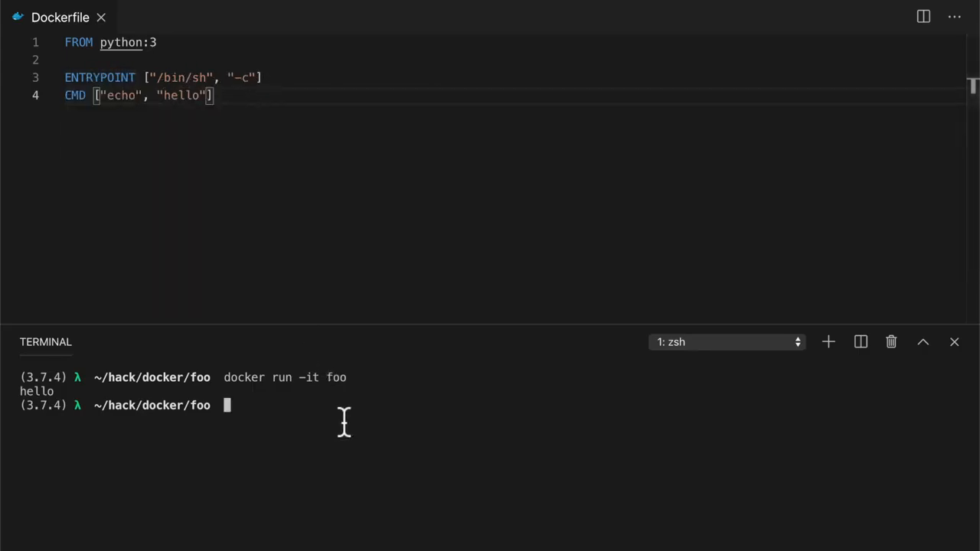
Rebuild foo and run it; the container now prints only an empty line
type("docker build -t foo .")
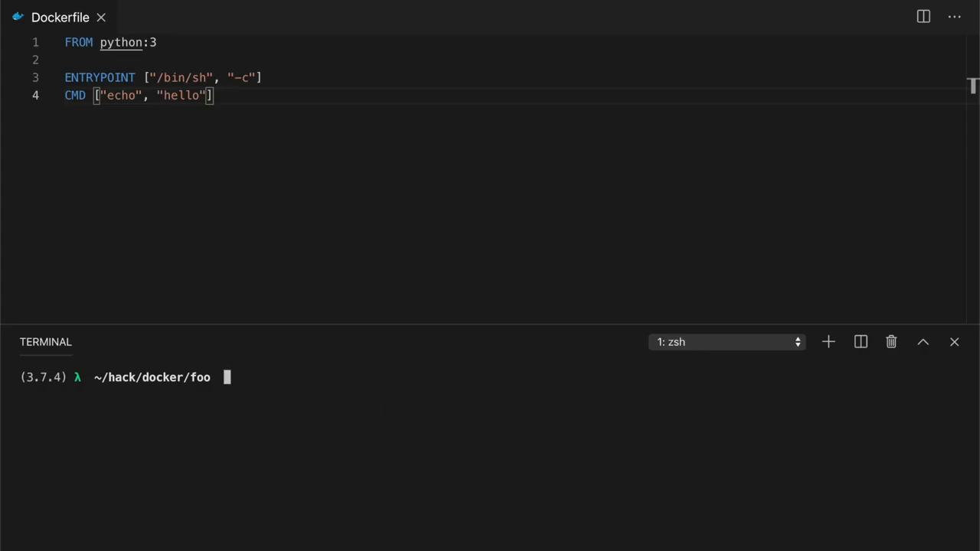
type("docker run -it foo")
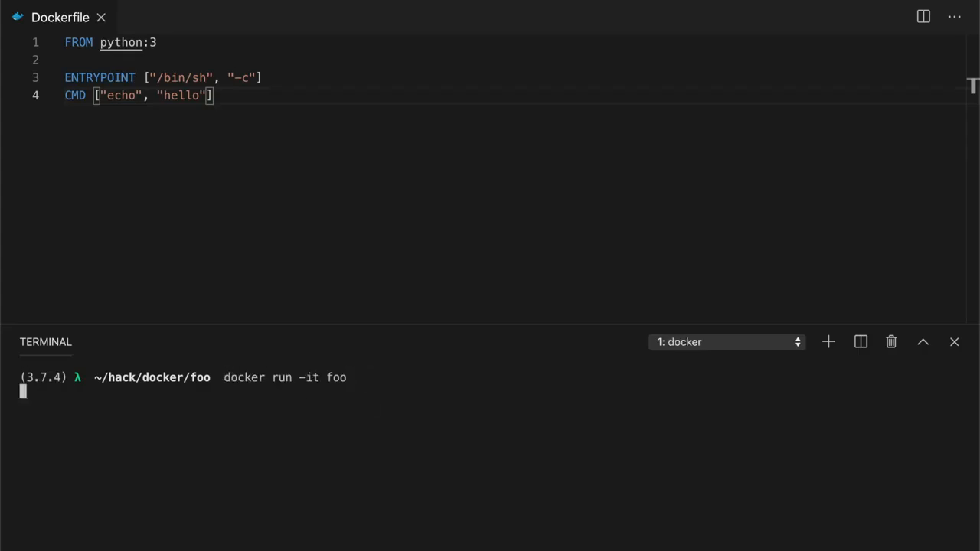
key("Enter")
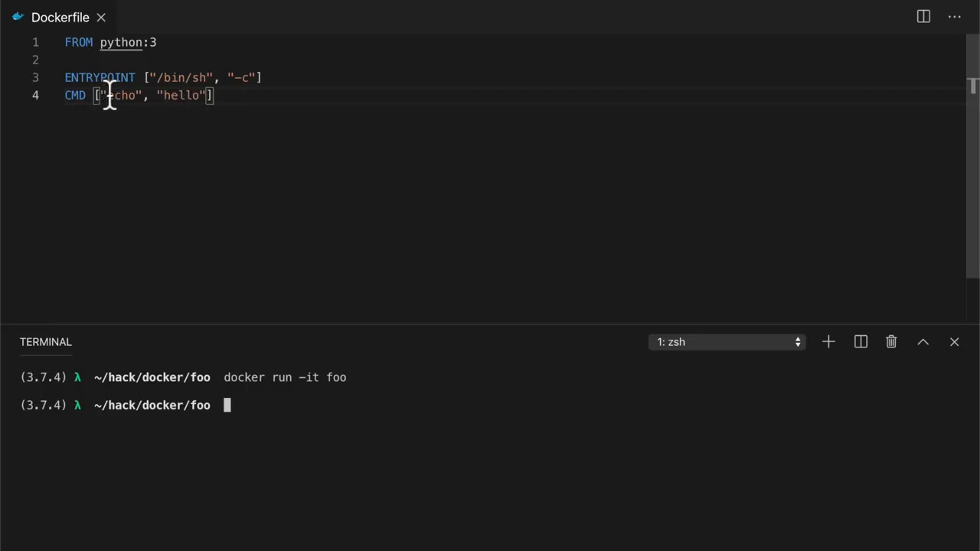
mouse_move(115, 111)
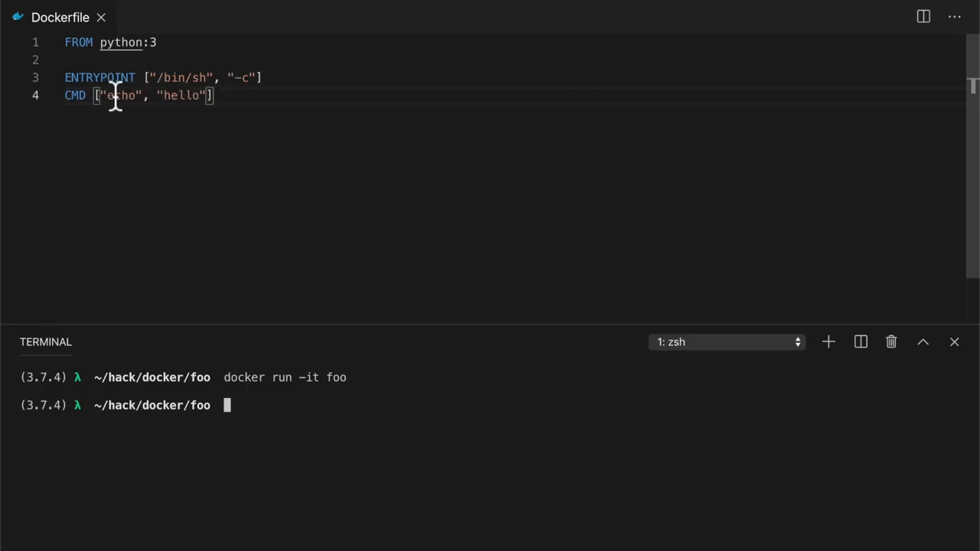
Run a bare echo in the terminal to show it also prints just an empty line
double_click(121, 96)
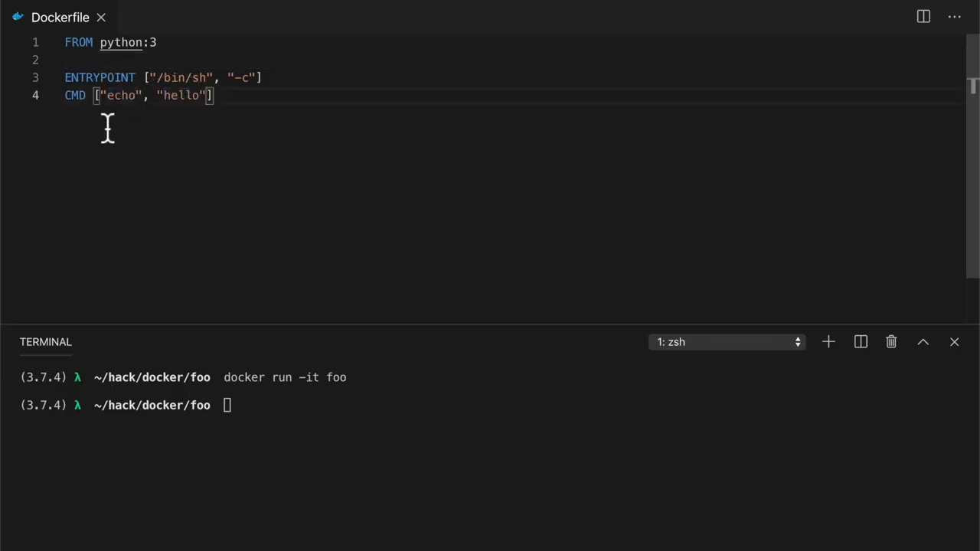
double_click(171, 76)
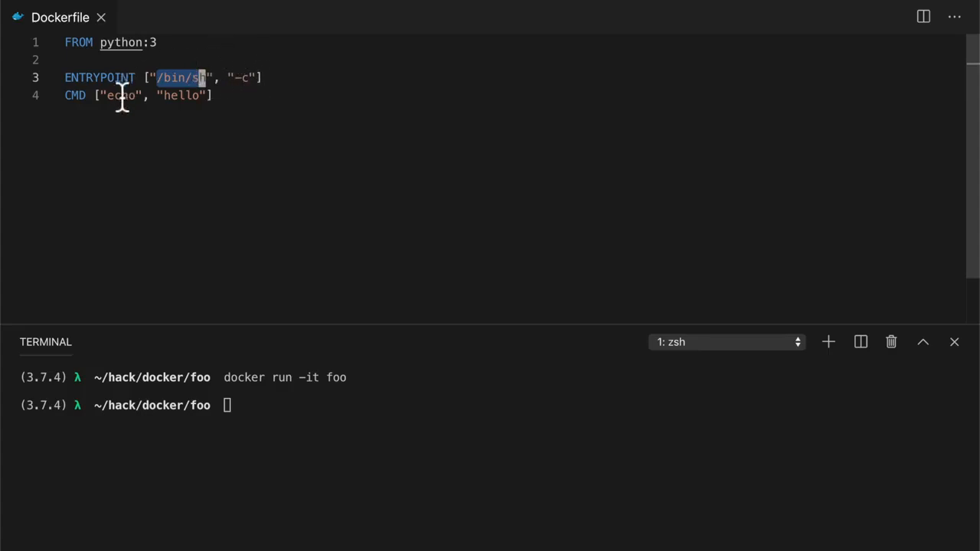
type("echo")
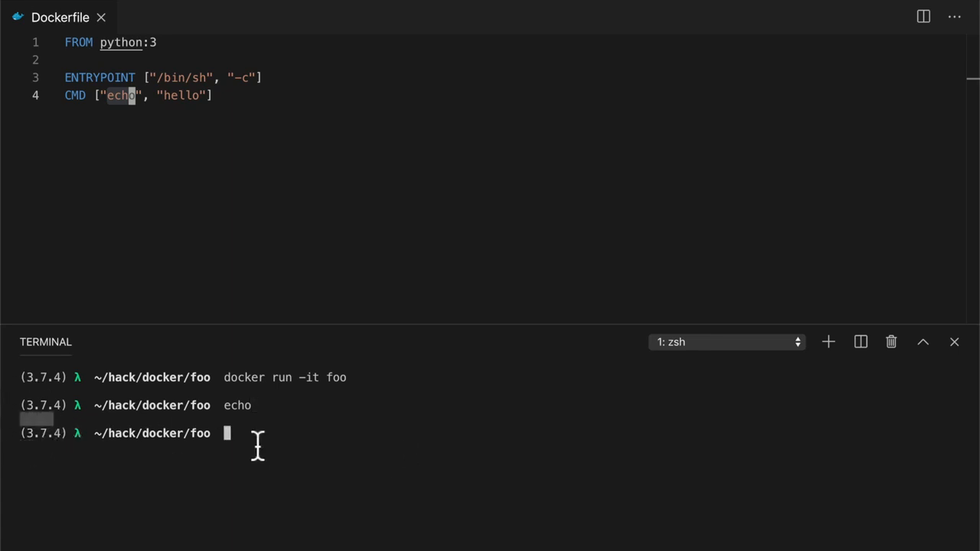
mouse_move(217, 104)
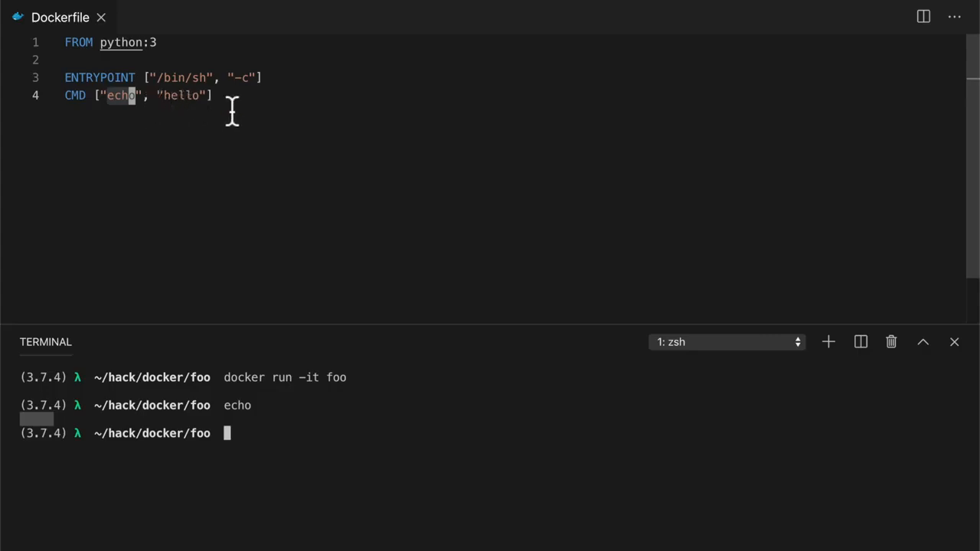
mouse_move(212, 193)
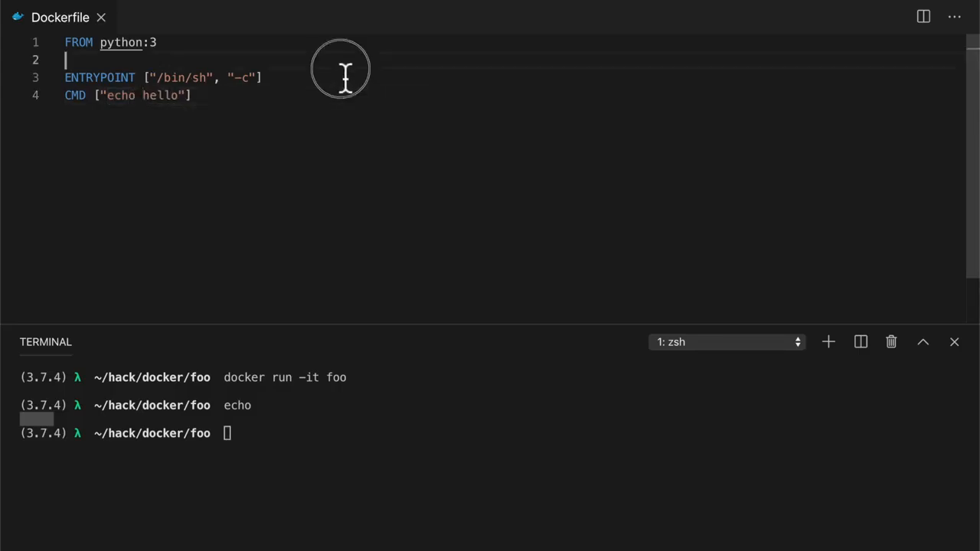
mouse_move(123, 107)
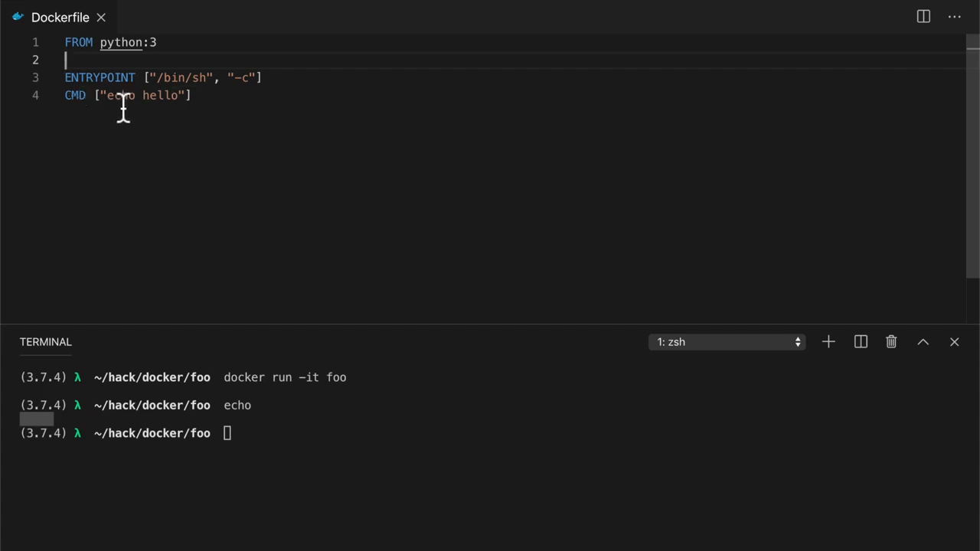
mouse_move(156, 80)
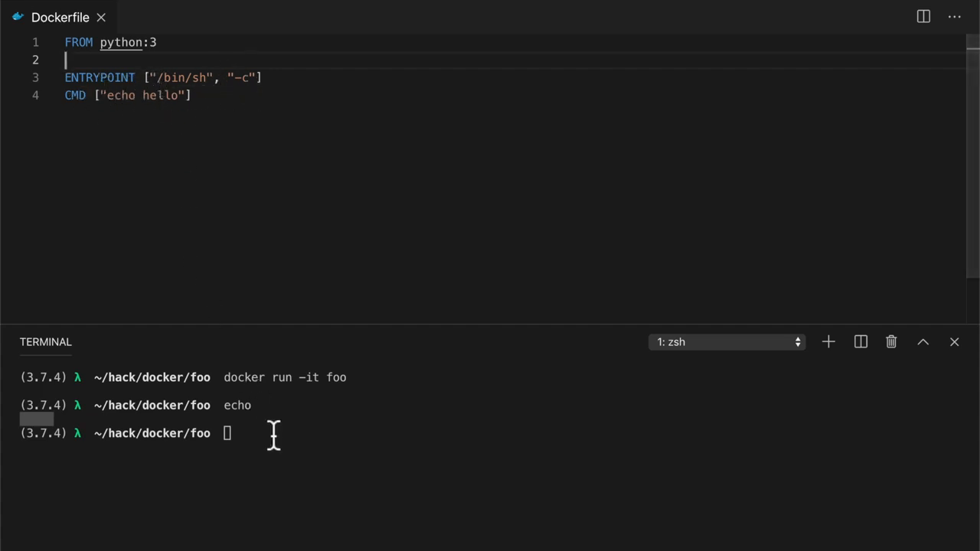
Clear the terminal and rebuild foo with CMD as the single string "echo hello"
type("clear")
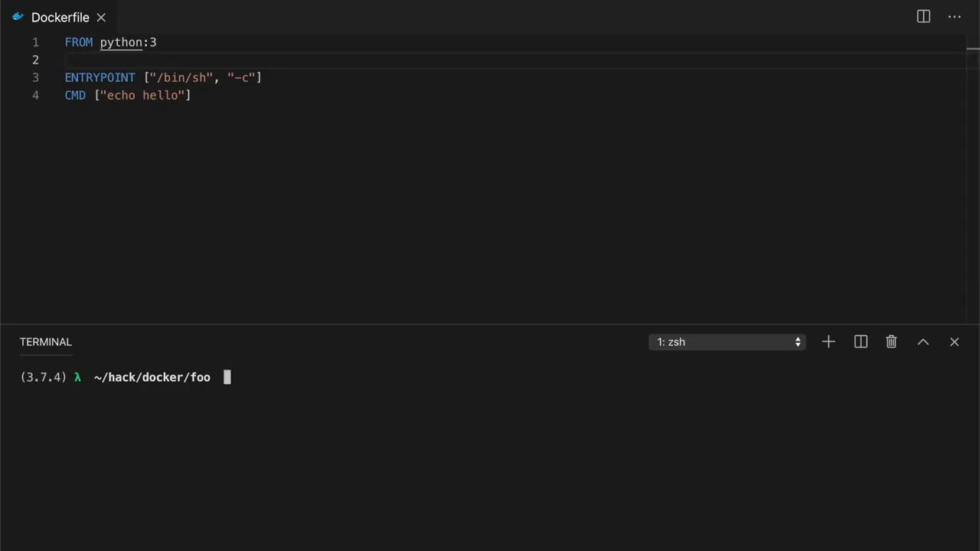
type("docker build -t foo .")
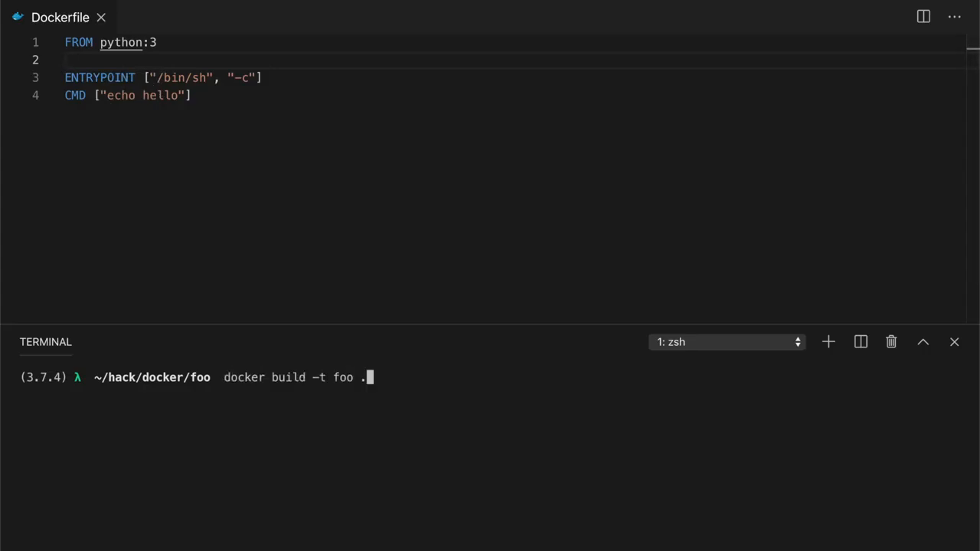
key("Enter")
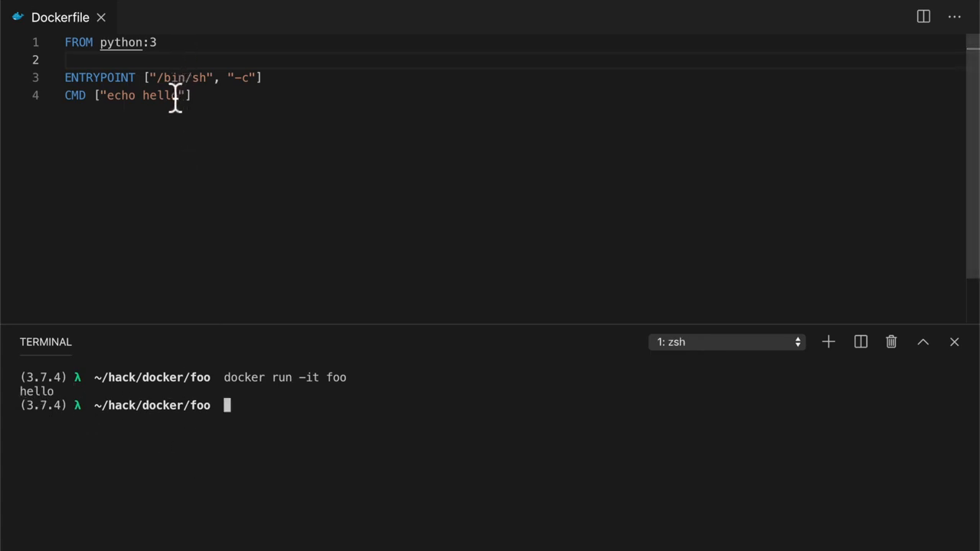
mouse_move(150, 76)
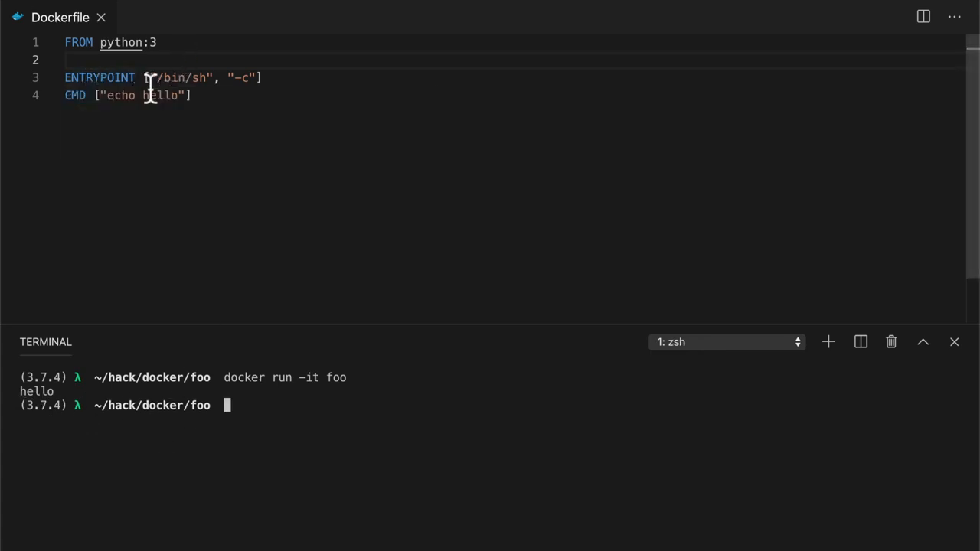
double_click(181, 77)
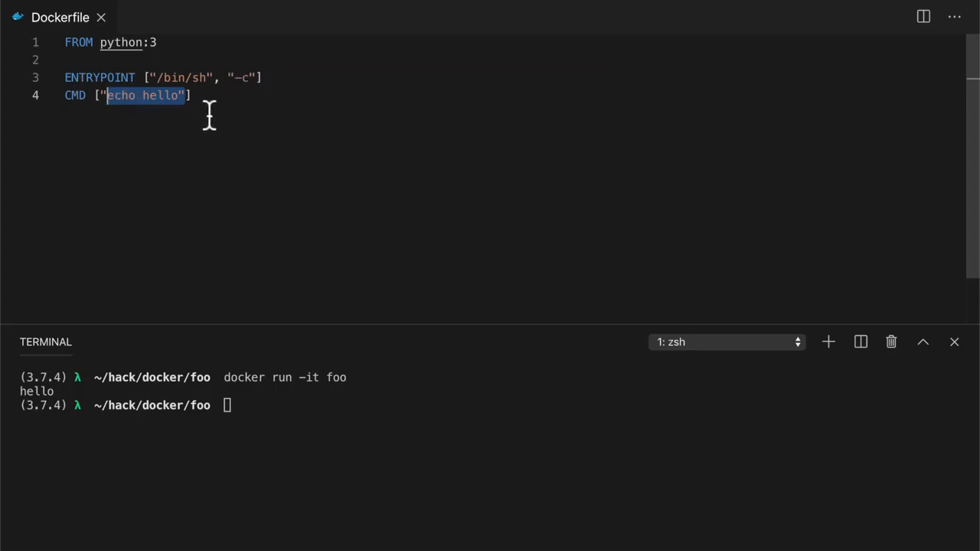
mouse_move(266, 173)
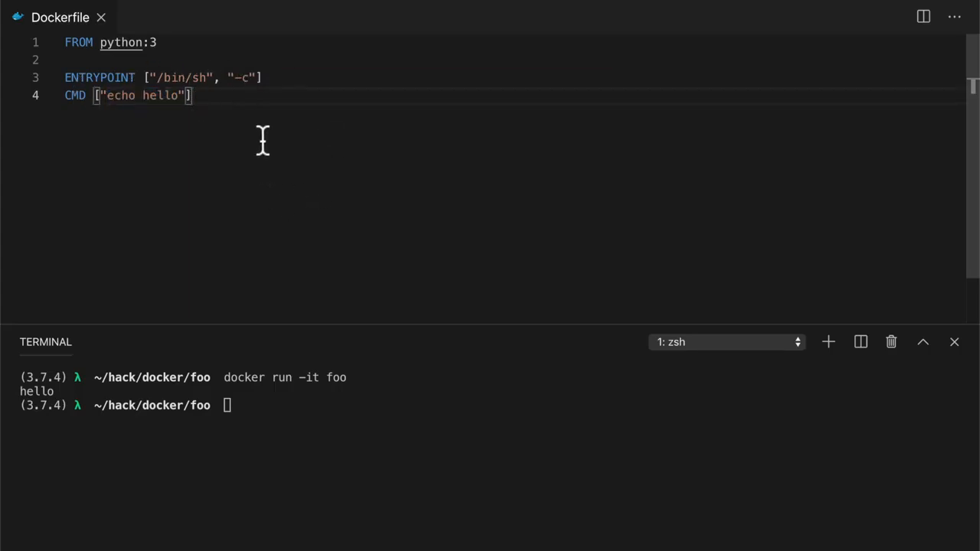
mouse_move(244, 183)
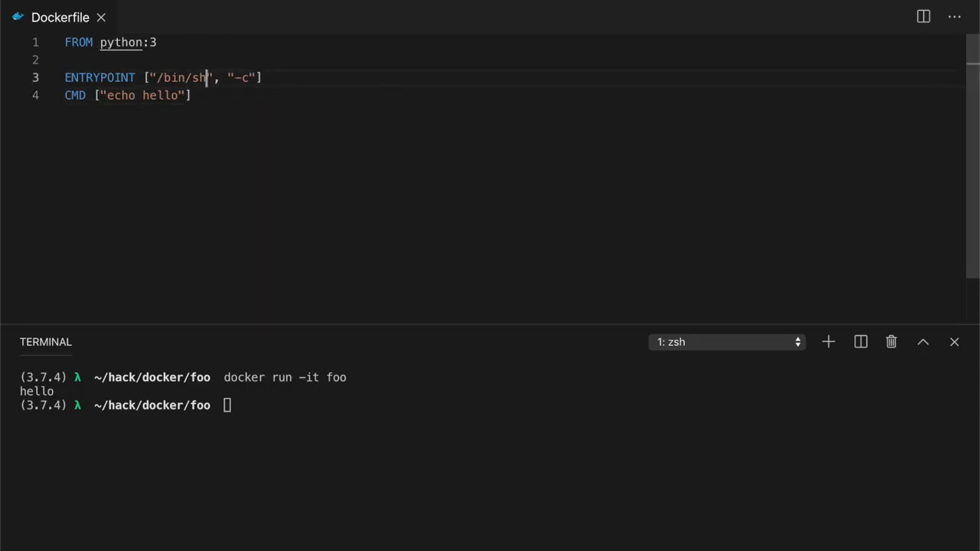
Replace /bin/sh with python3 in the ENTRYPOINT, keeping the -c argument
type("pty")
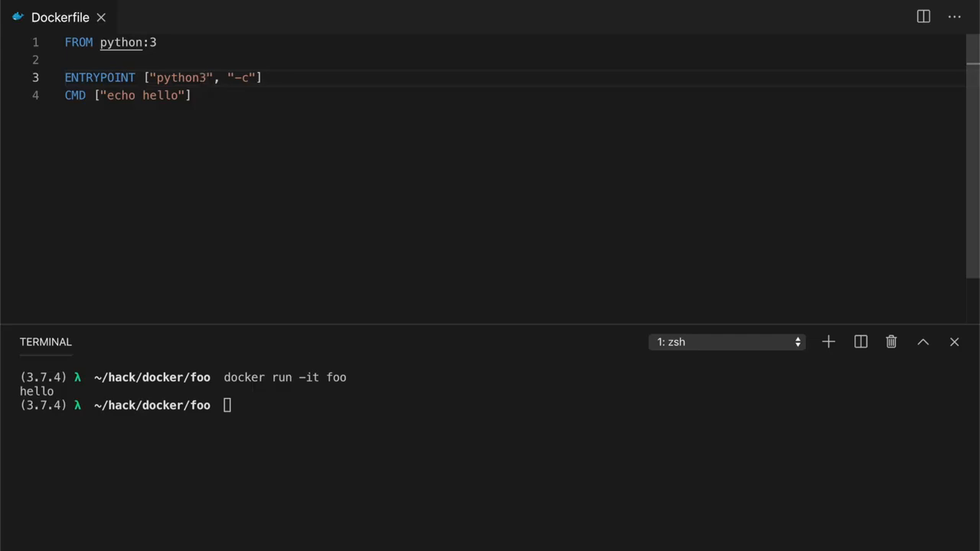
left_click(220, 77)
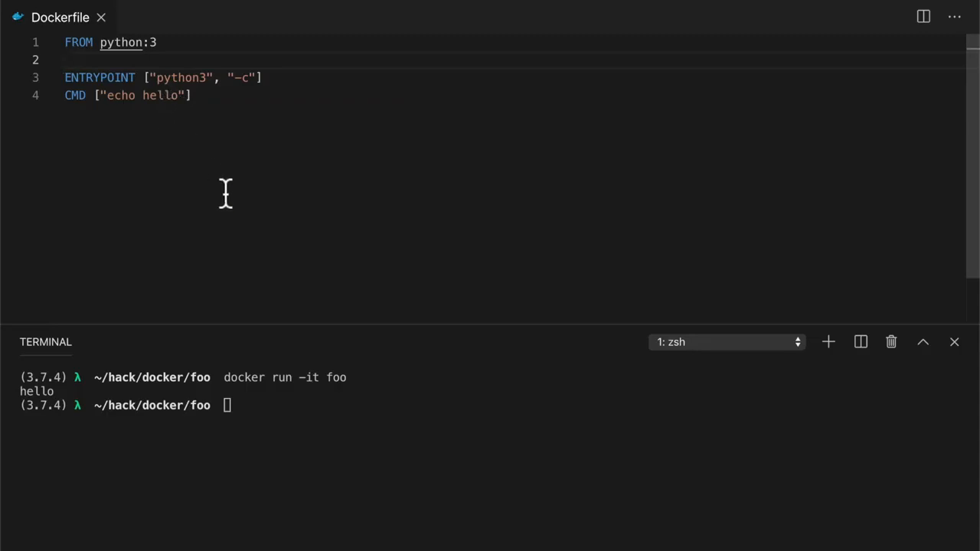
Rebuild foo so running it makes Python reject echo hello with a SyntaxError
type("docker build -t foo .")
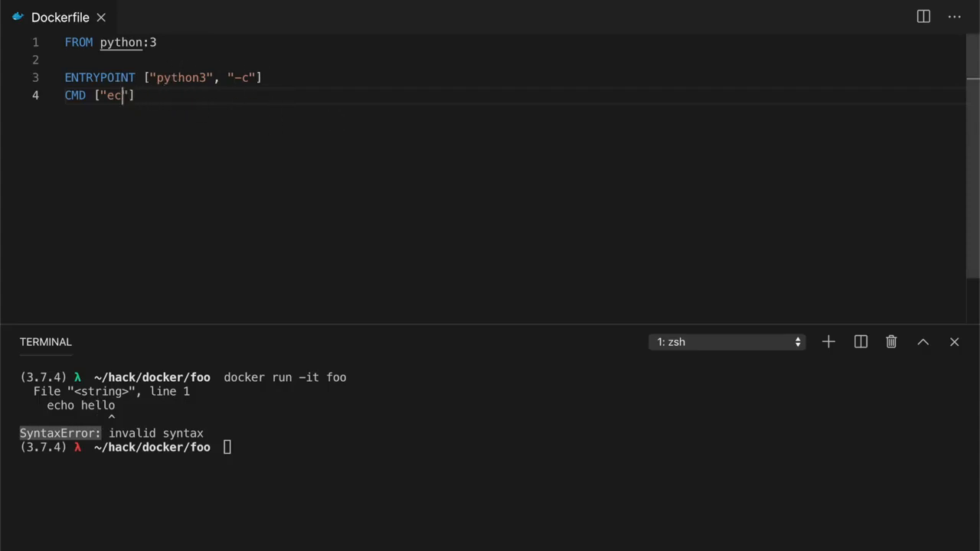
Rewrite the CMD string as print('hello') for the python3 -c entrypoint
type("print('")
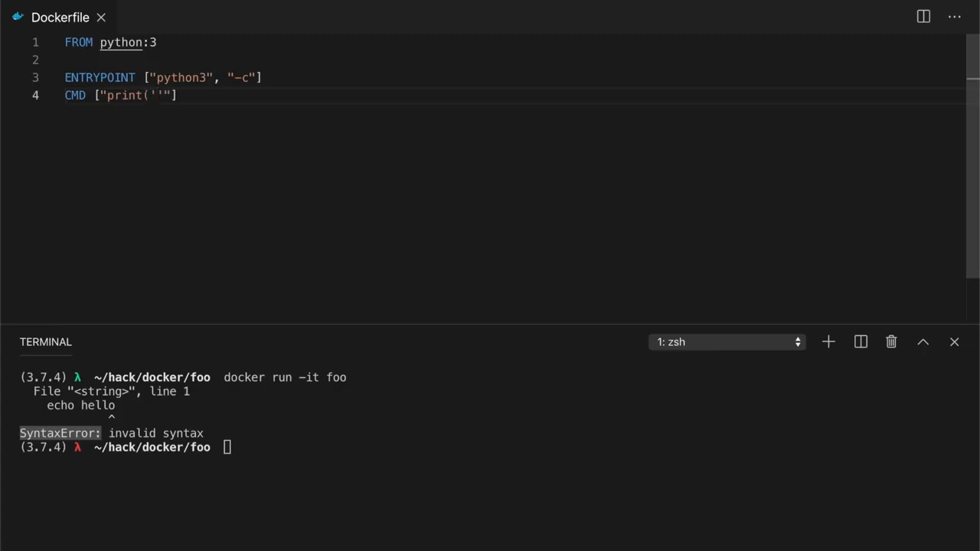
type("hell")
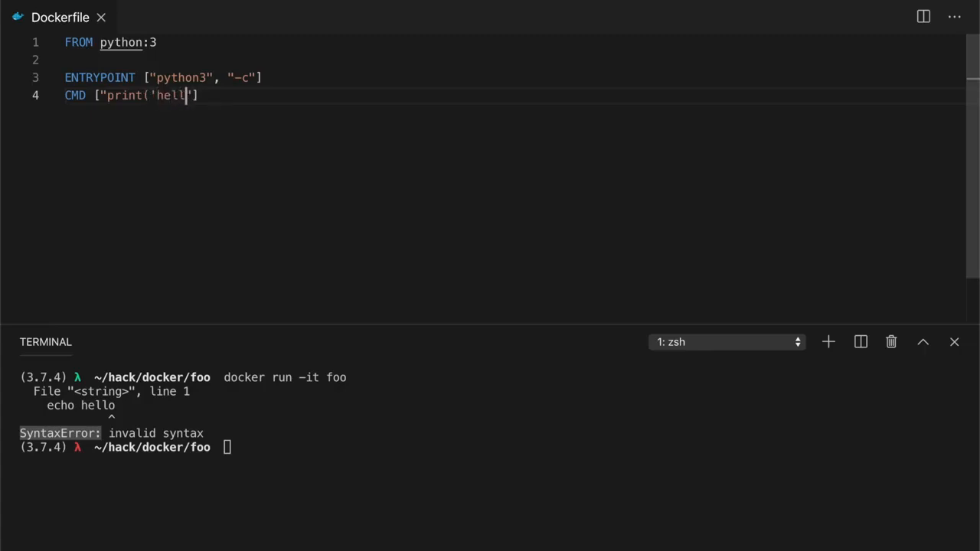
type("o')\"")
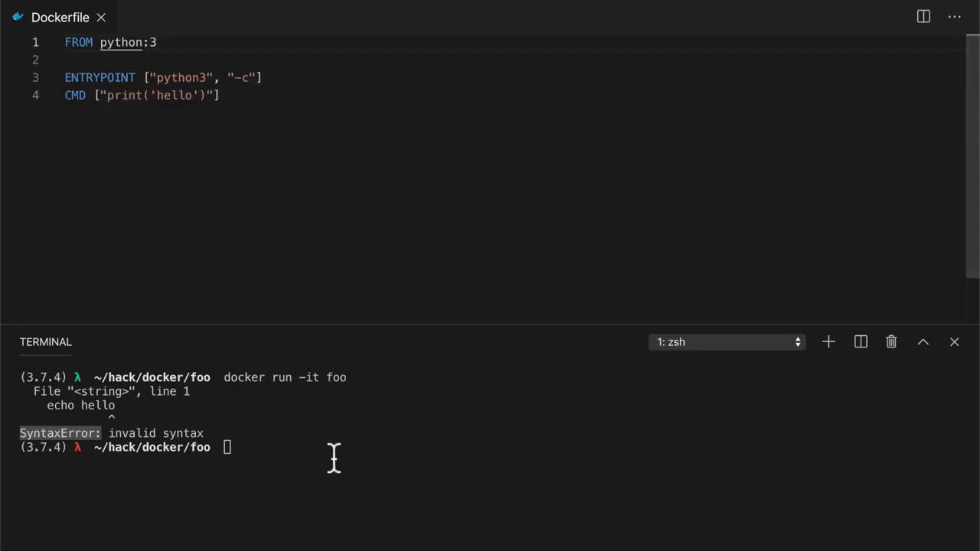
Rebuild foo and run it so Python prints hello
type("docker build -t foo .")
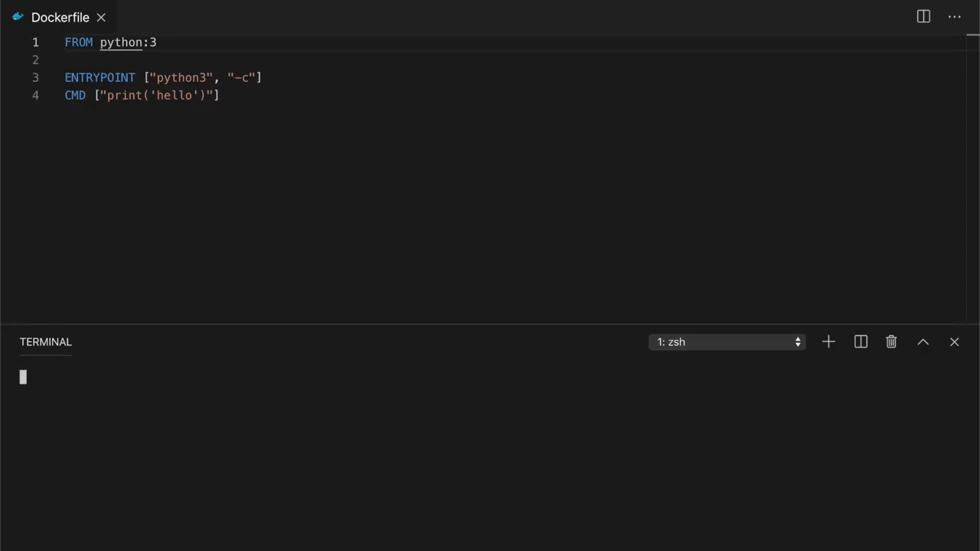
type("docker run -it foo")
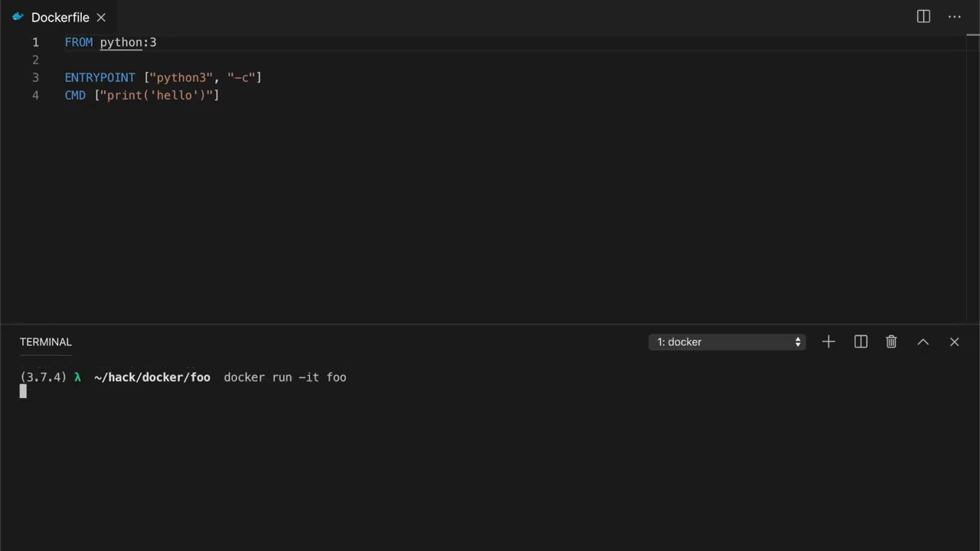
key("Enter")
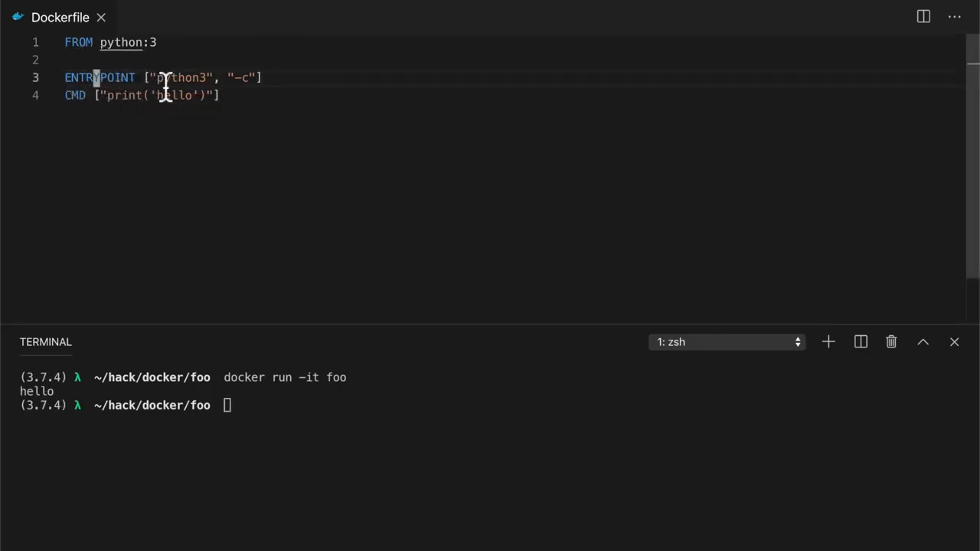
double_click(182, 77)
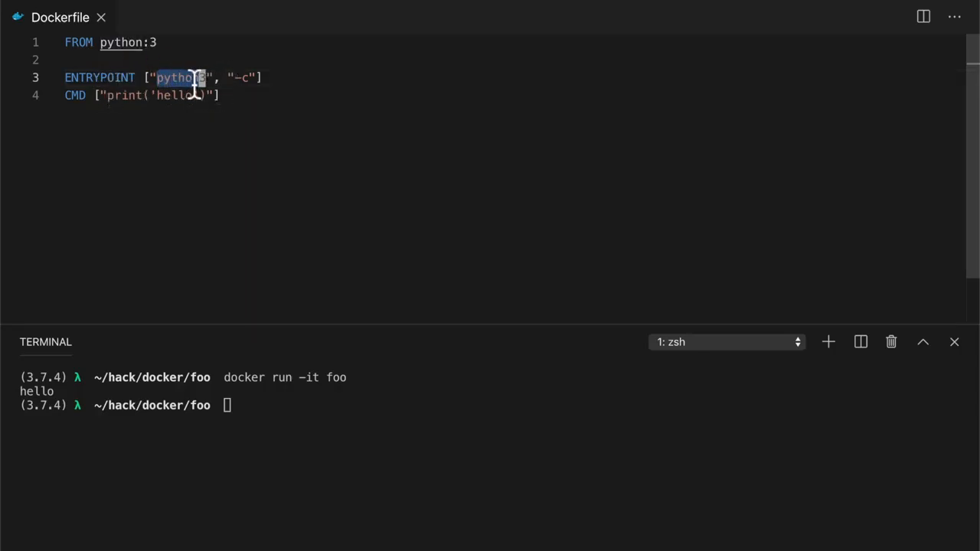
mouse_move(211, 147)
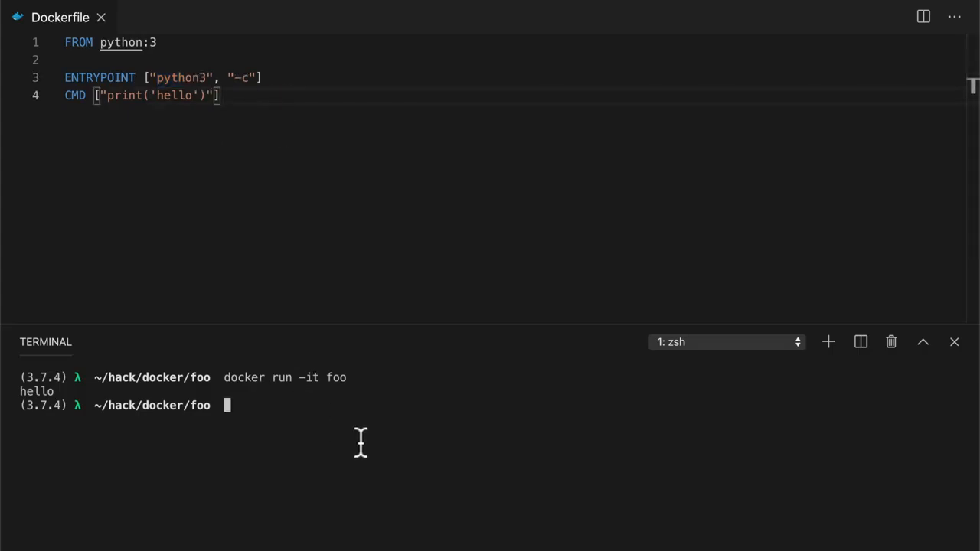
Run the foo container with the argument 'print("bye")' so it prints bye
type("docker run -it foo")
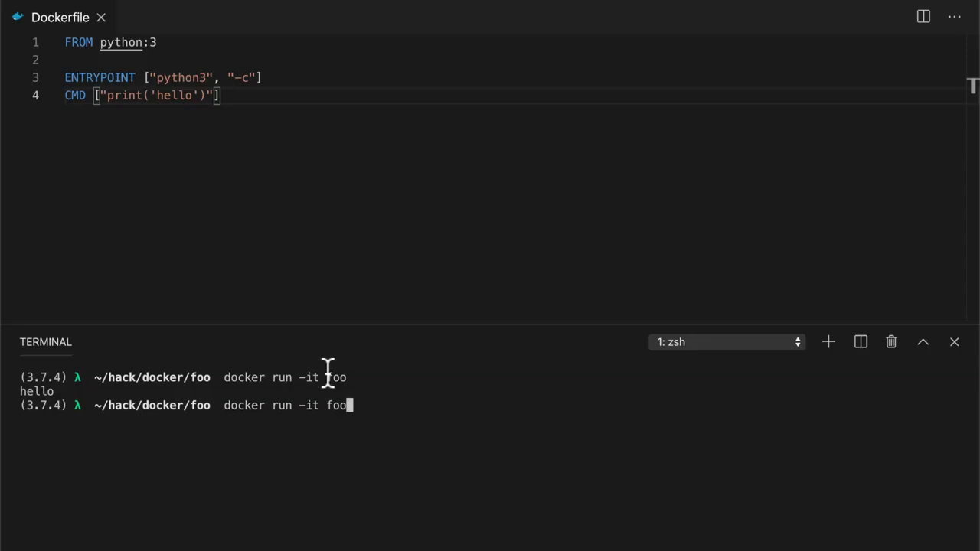
mouse_move(361, 421)
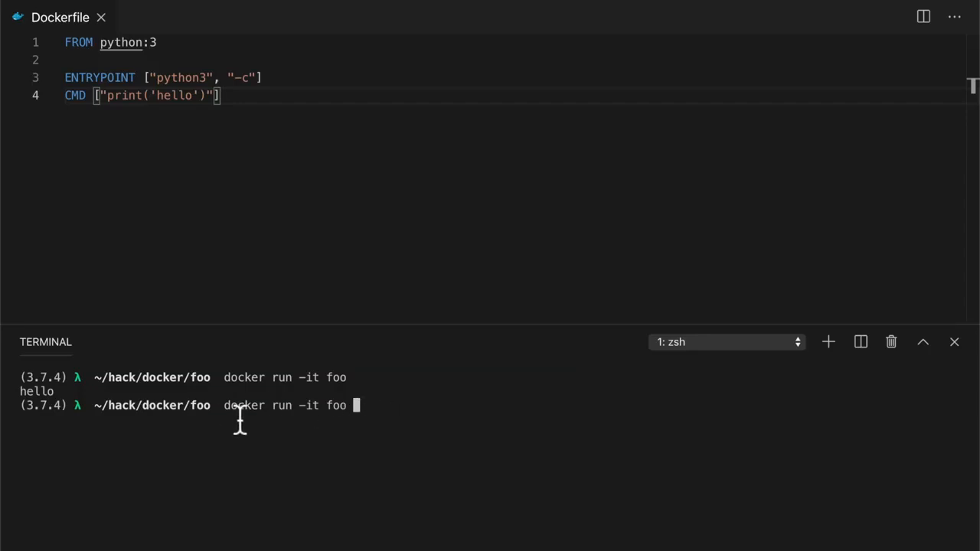
mouse_move(334, 420)
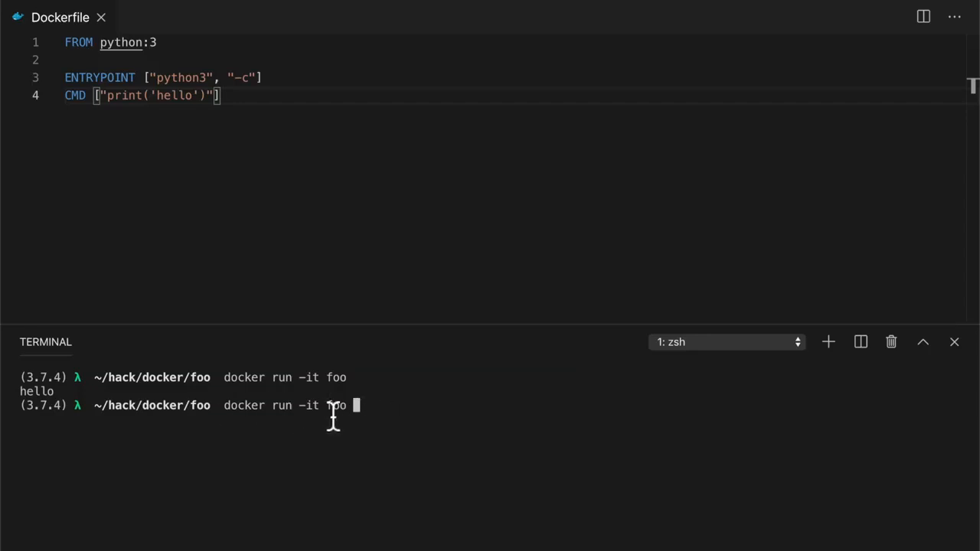
mouse_move(312, 416)
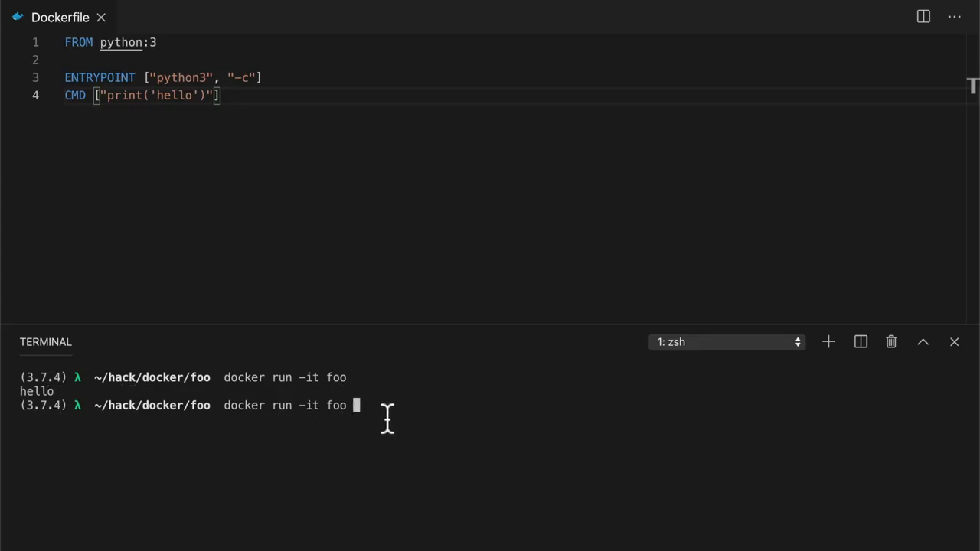
type("CMD")
type(" '")
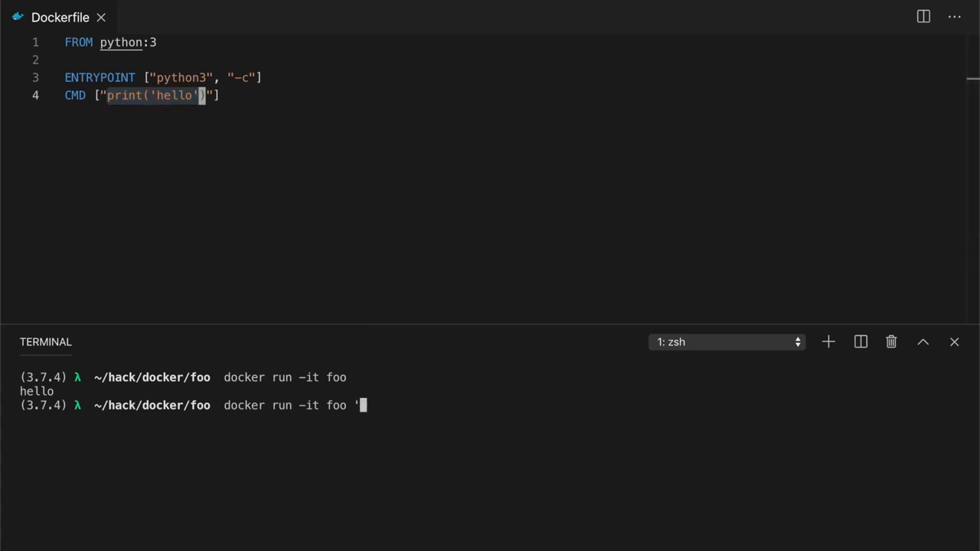
type("print")
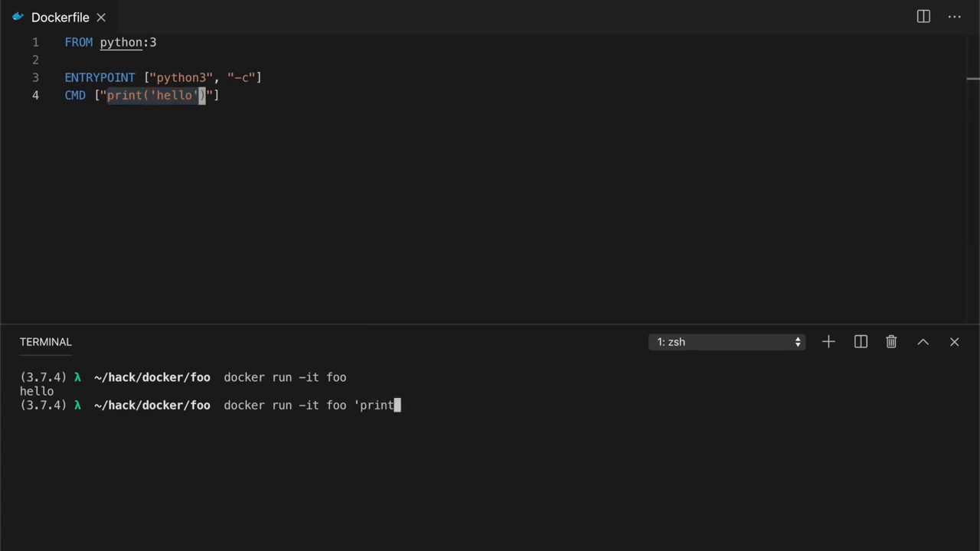
type("(\"by")
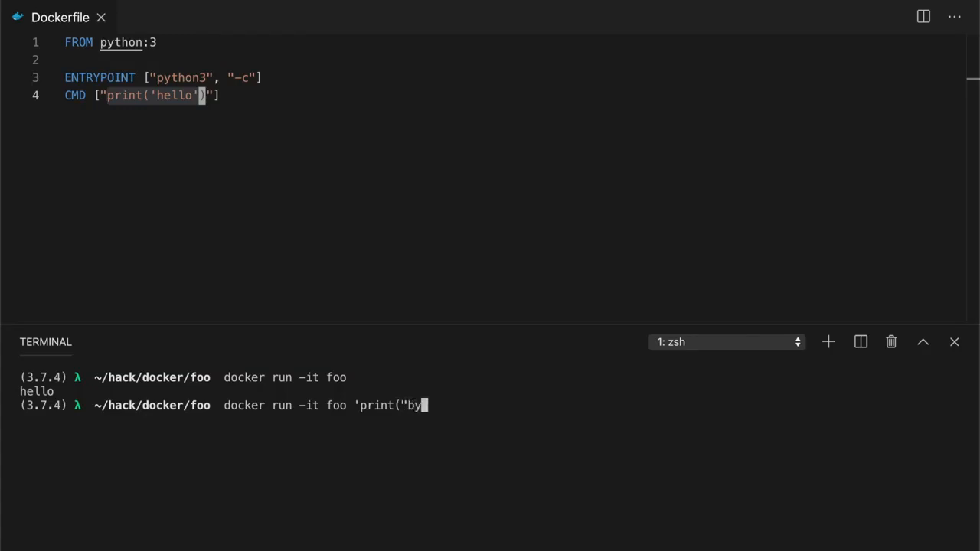
type("e\")'")
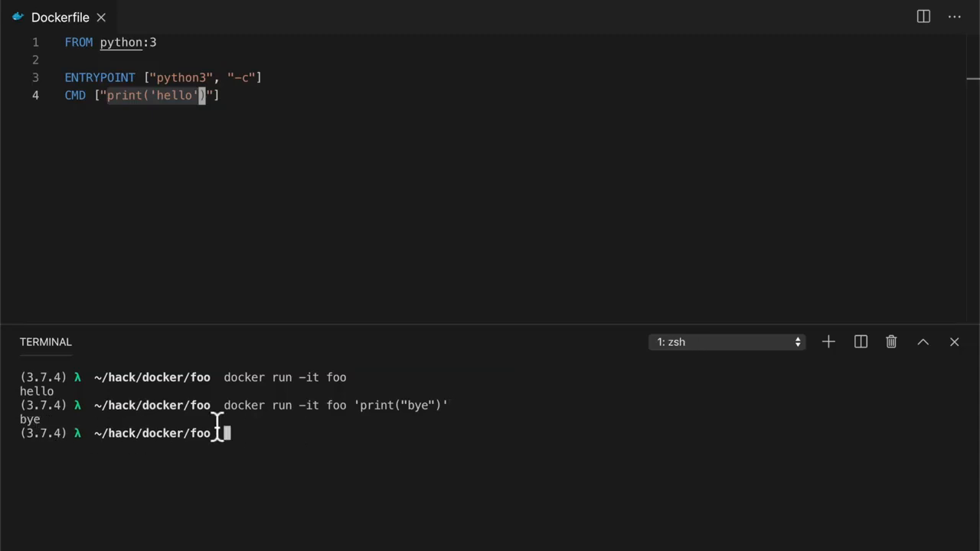
mouse_move(282, 116)
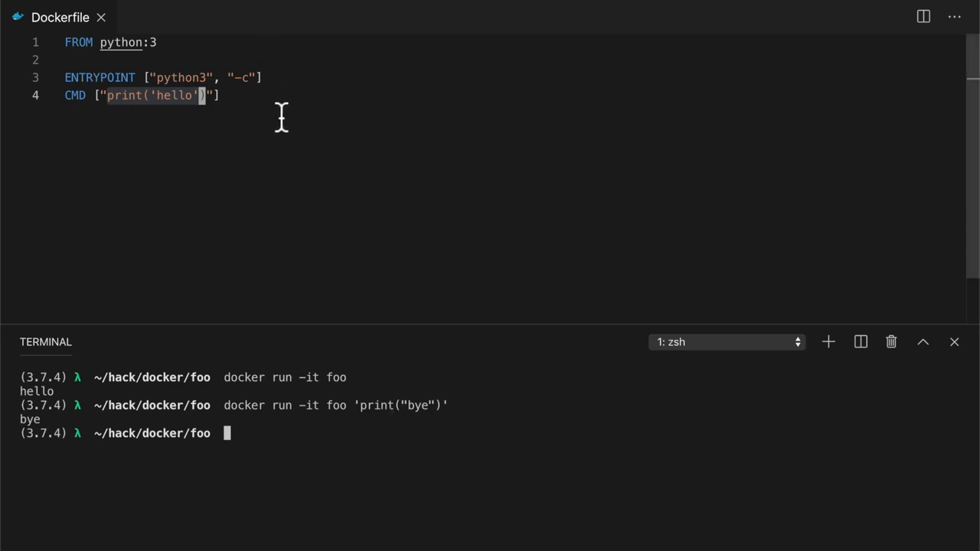
mouse_move(477, 443)
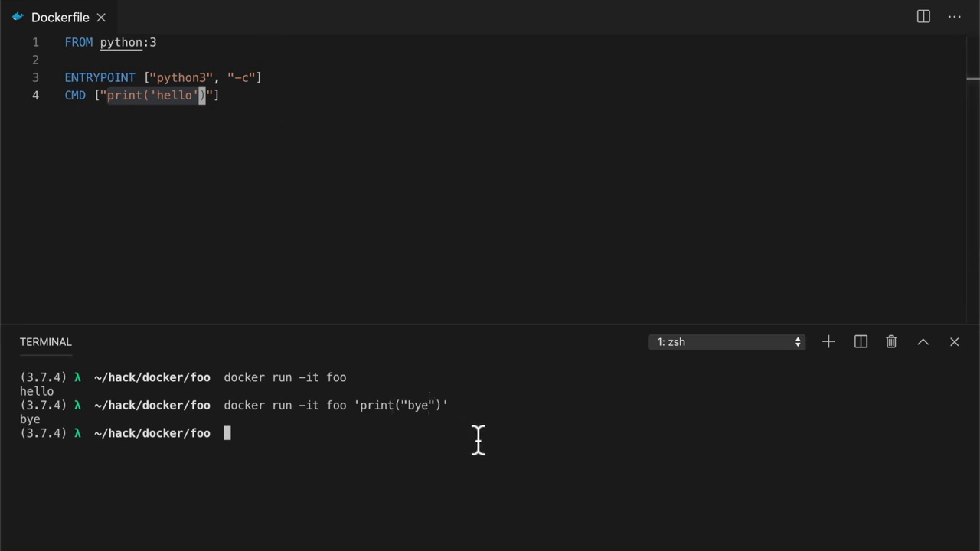
Recall the command and rerun foo with 'import time; time.sleep(1); print("awake now")'
key("Up")
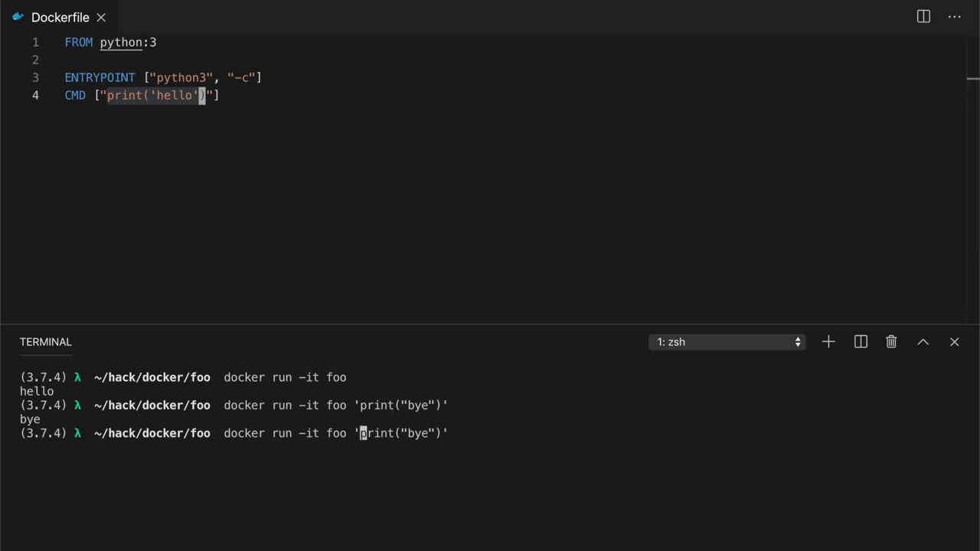
type("import")
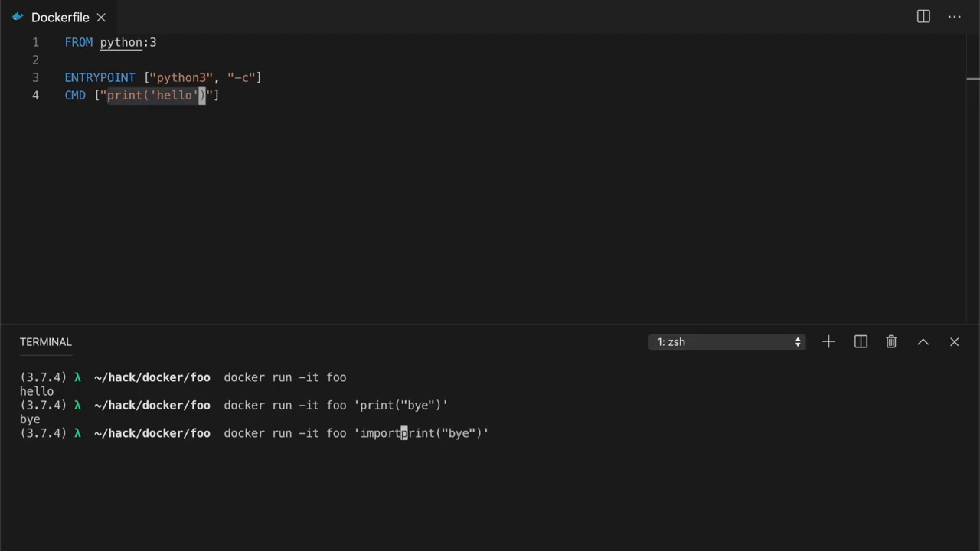
type("\" \"")
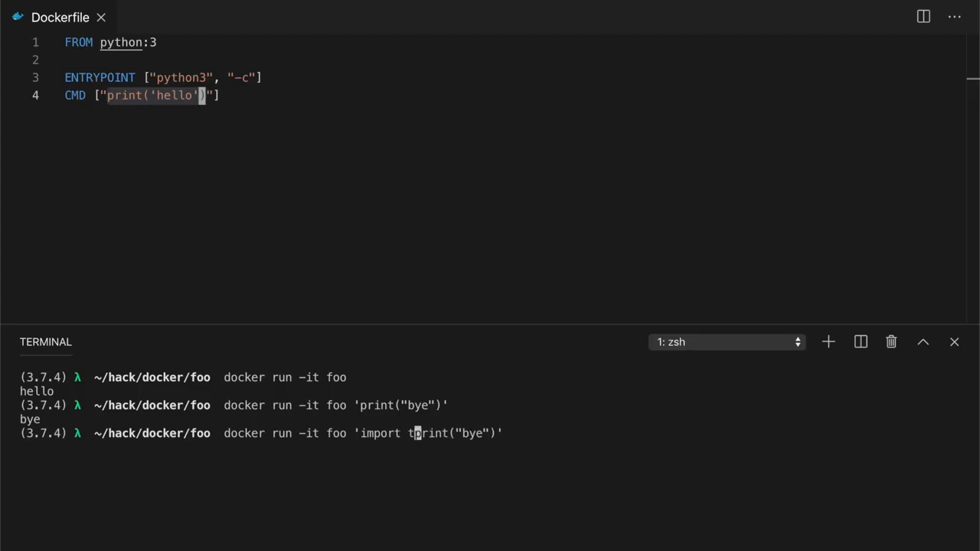
type("e; time.sleep(")
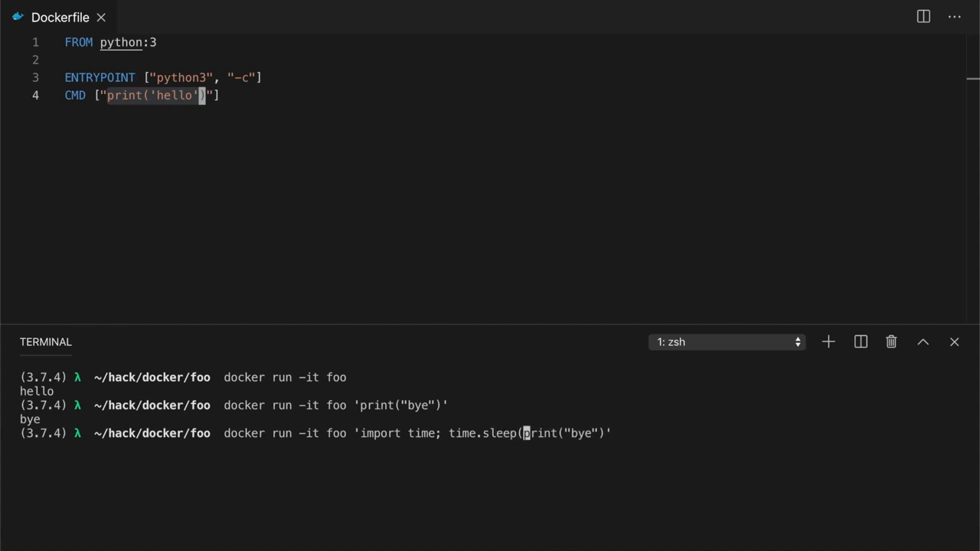
type("1);")
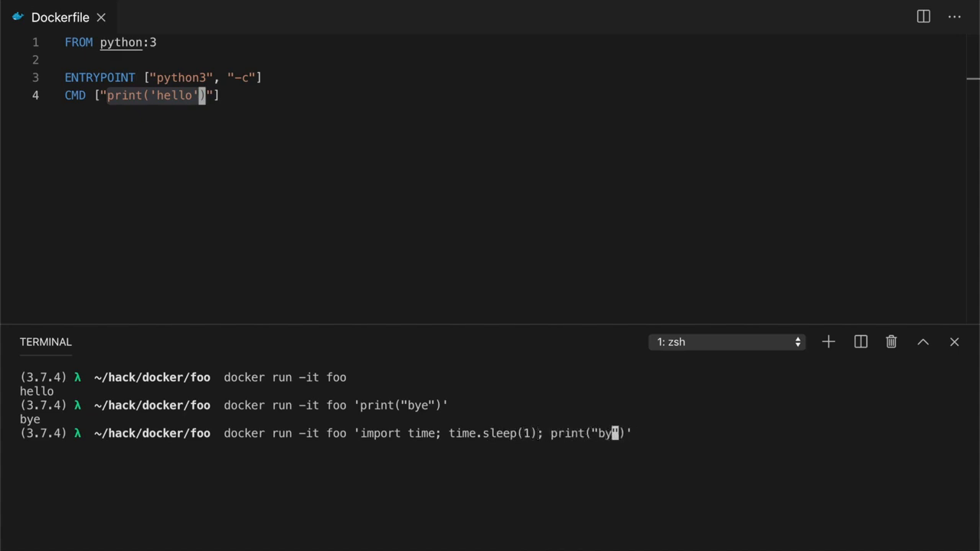
type("awake now")
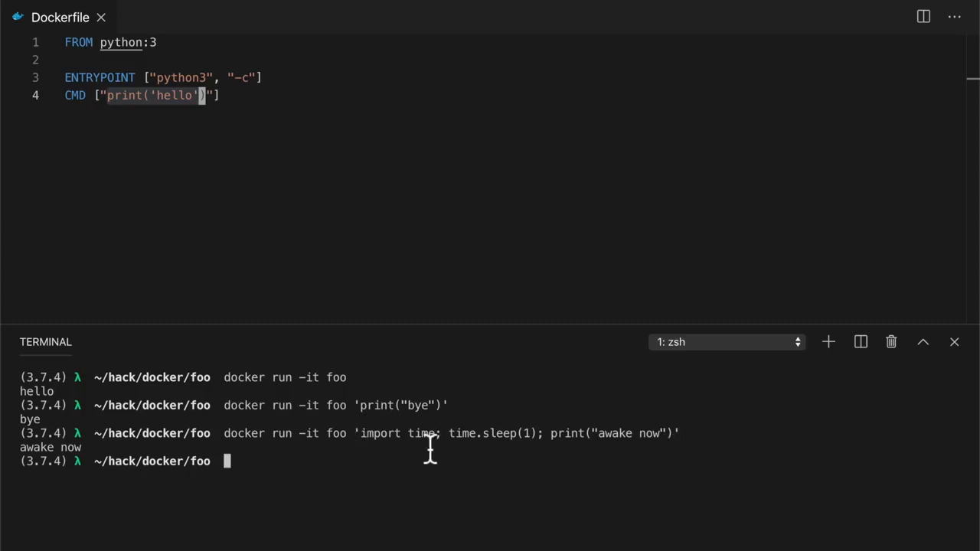
mouse_move(280, 110)
type("clear")
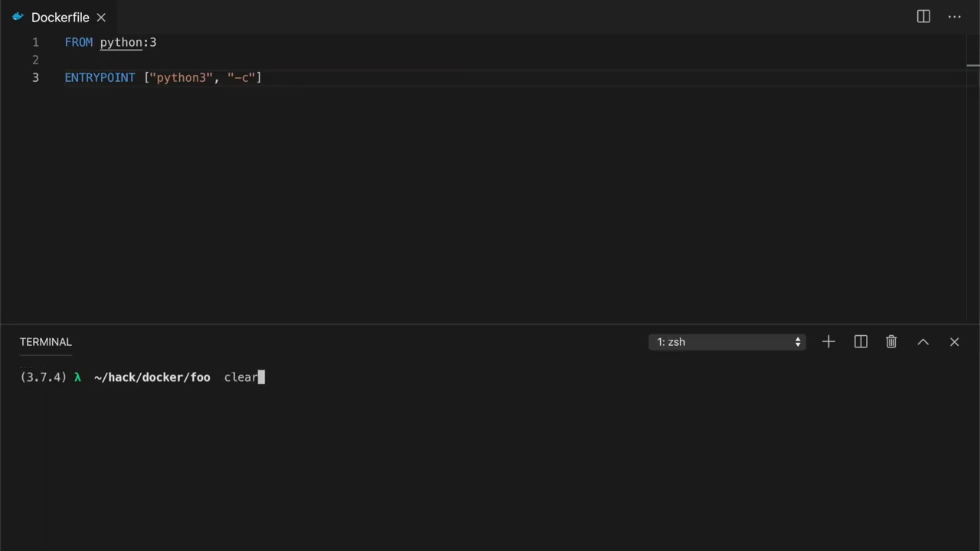
Run docker run -it foo 'print("h")' so the python3 -c entrypoint prints h
type("docker run -it foo 'import time; time.sleep(1); print(\"awake")
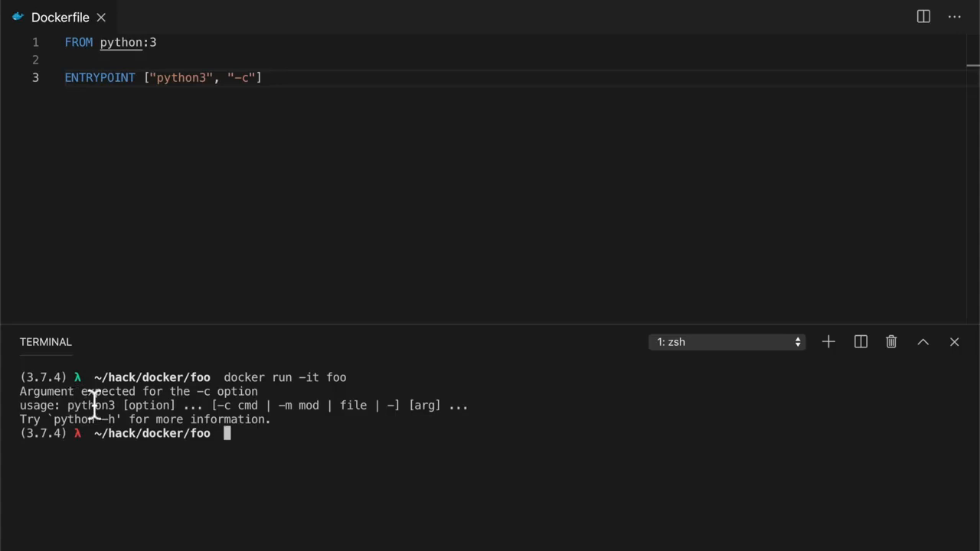
mouse_move(248, 58)
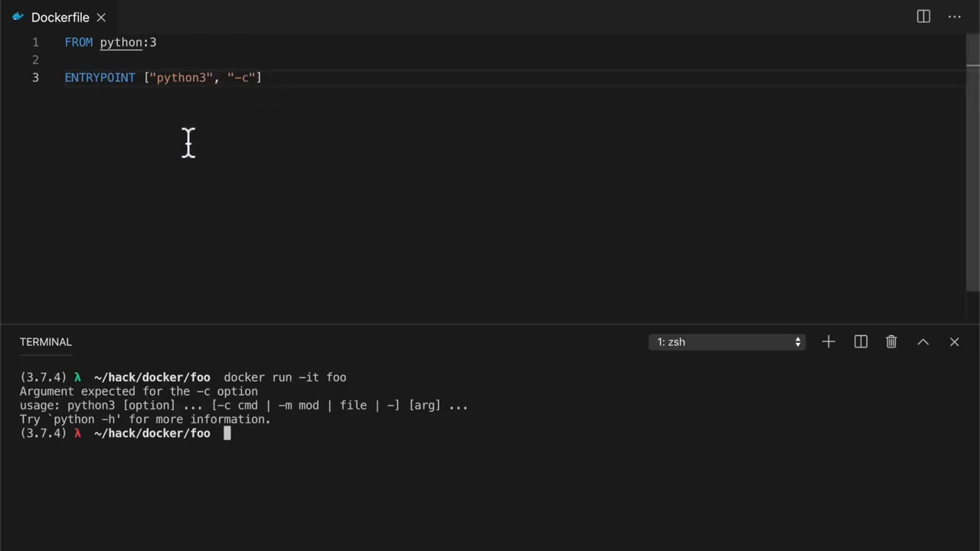
mouse_move(331, 451)
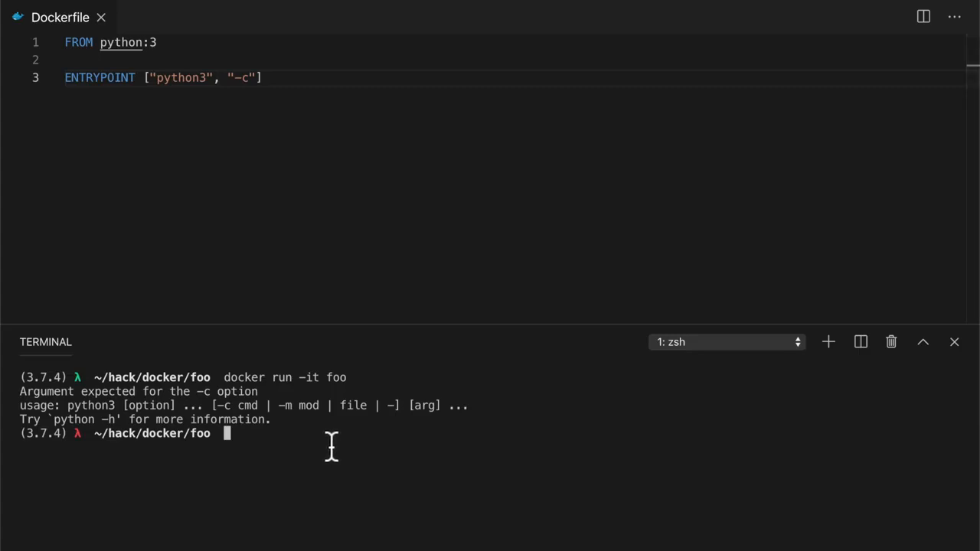
mouse_move(192, 420)
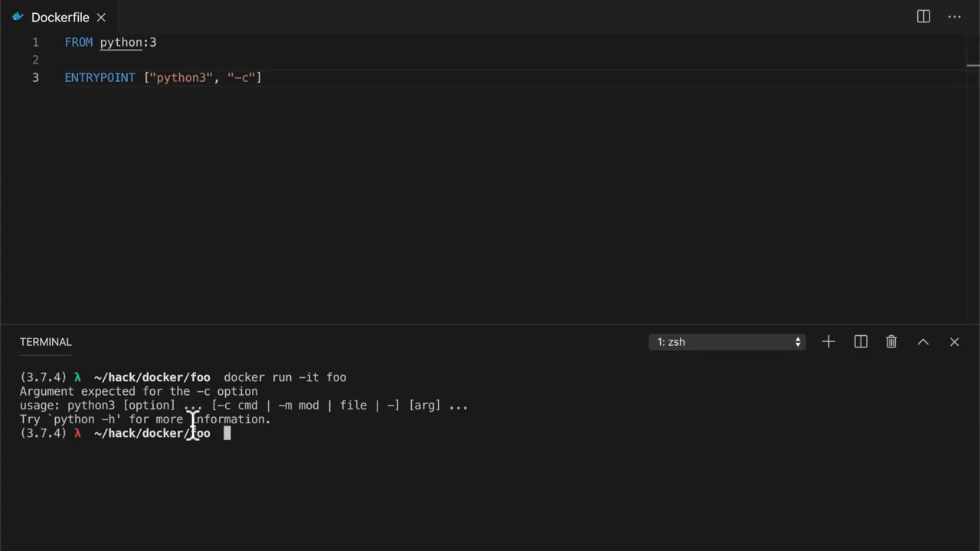
type("docker run -it foo")
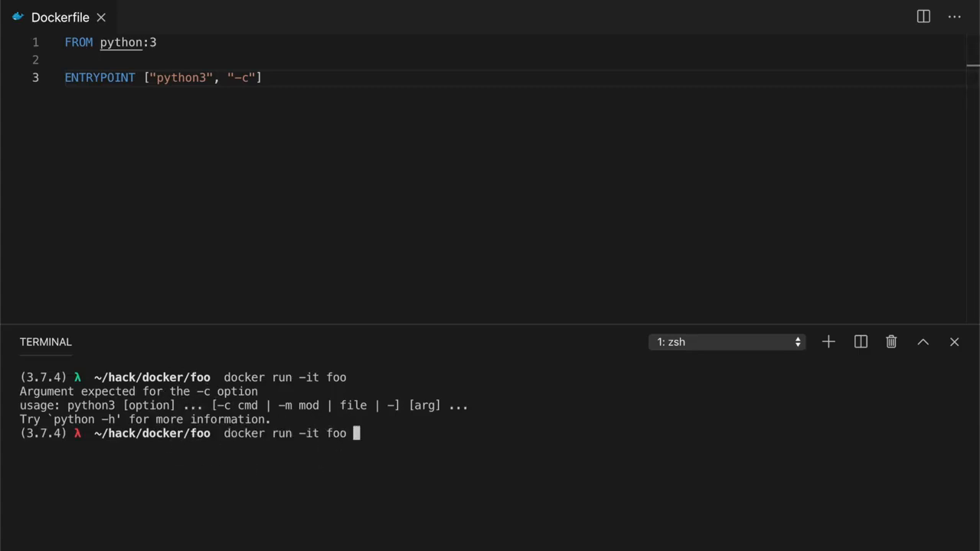
type("'print('")
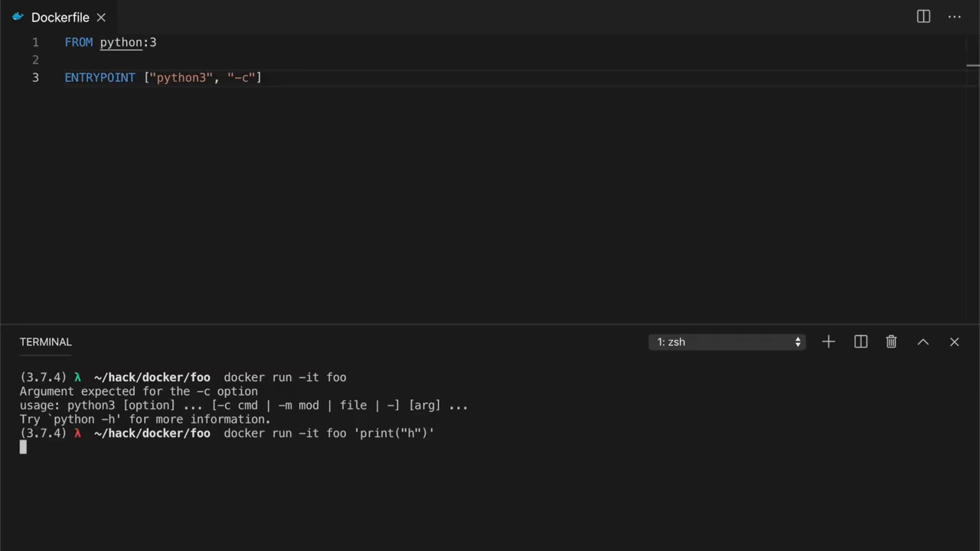
key("Enter")
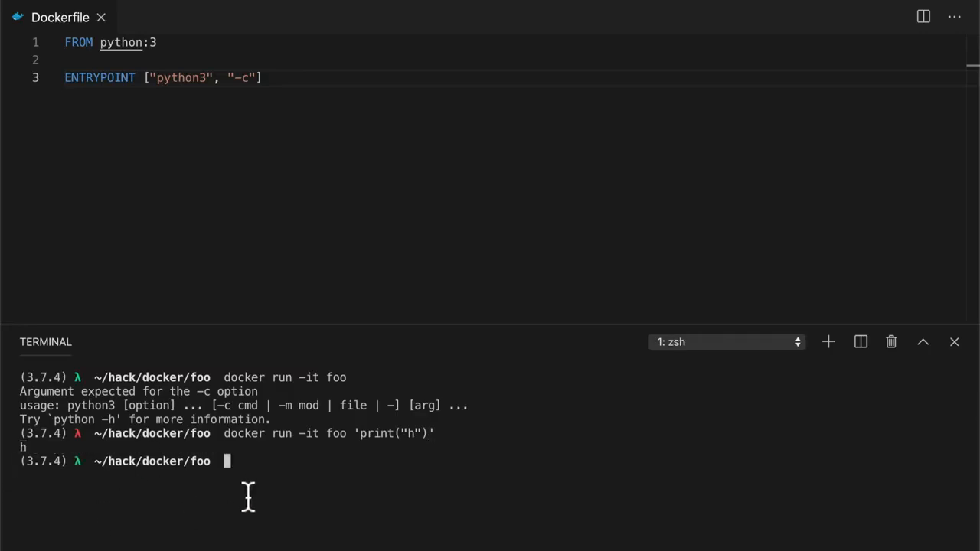
mouse_move(214, 141)
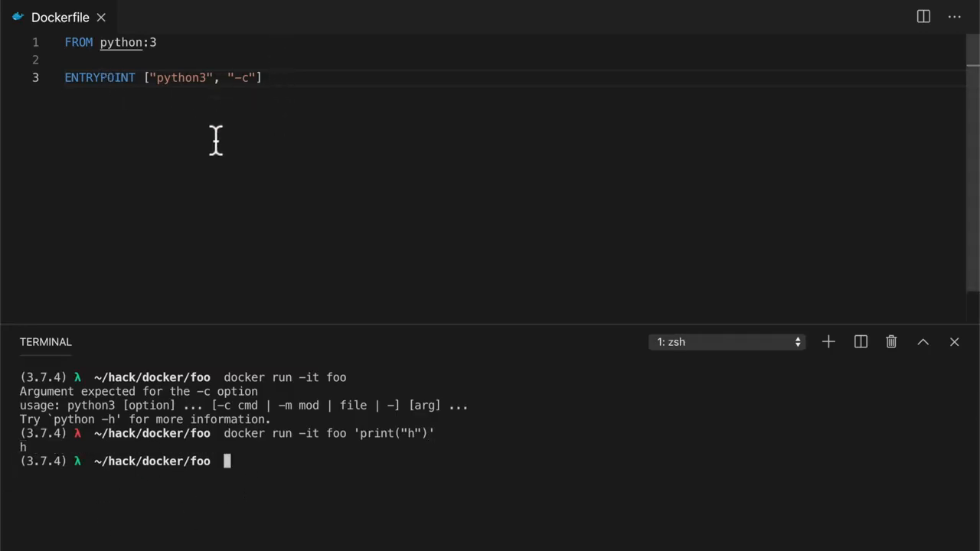
mouse_move(162, 120)
type("i")
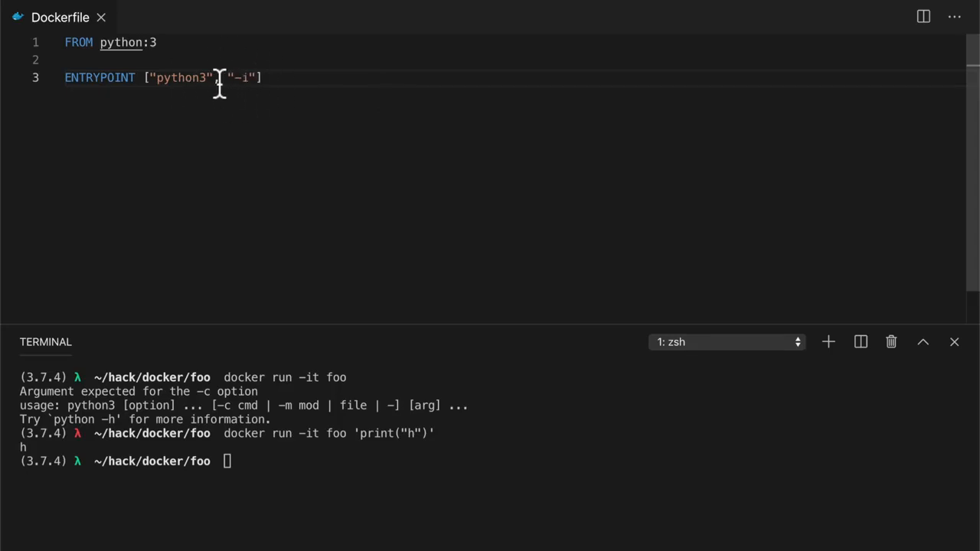
Change the ENTRYPOINT to python3 -i and rebuild the foo image
type(",")
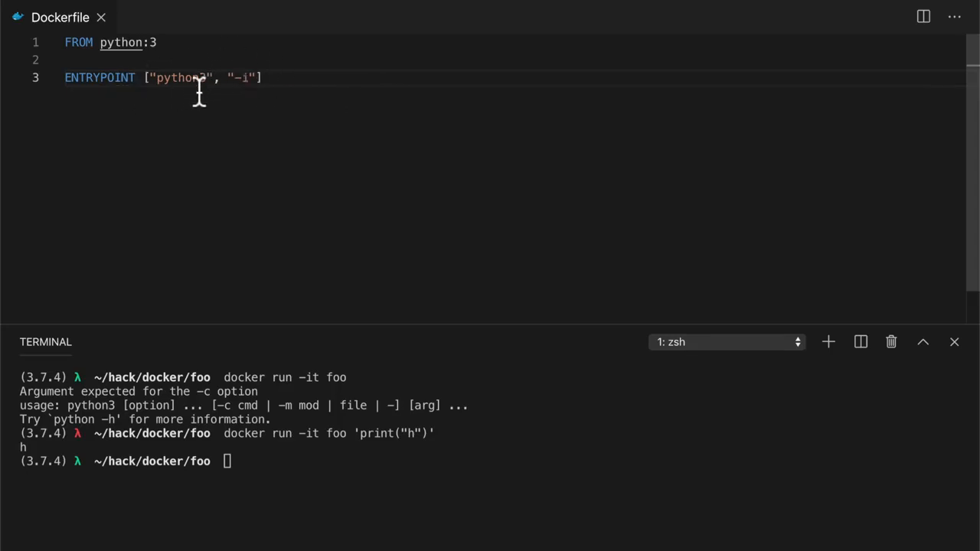
type("docker run -it foo")
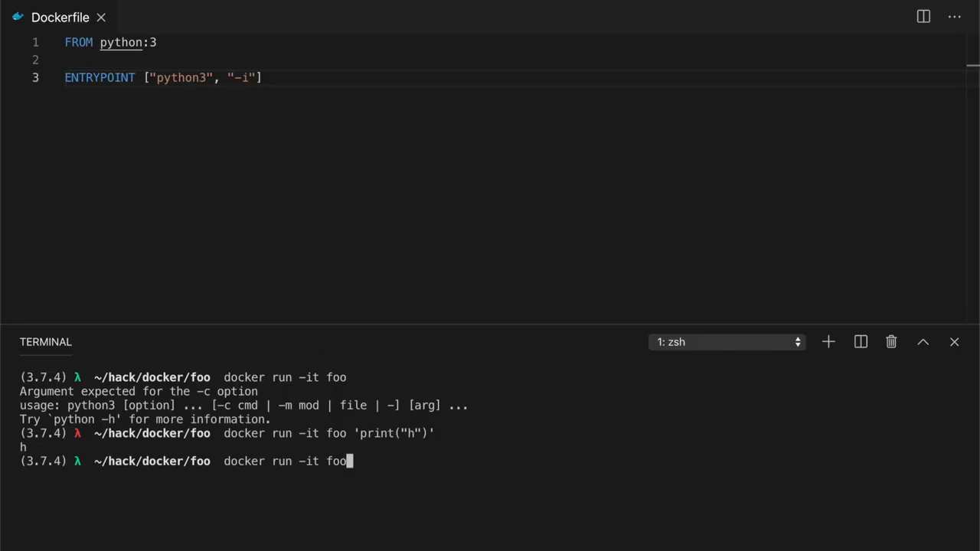
type("docker build -t foo .")
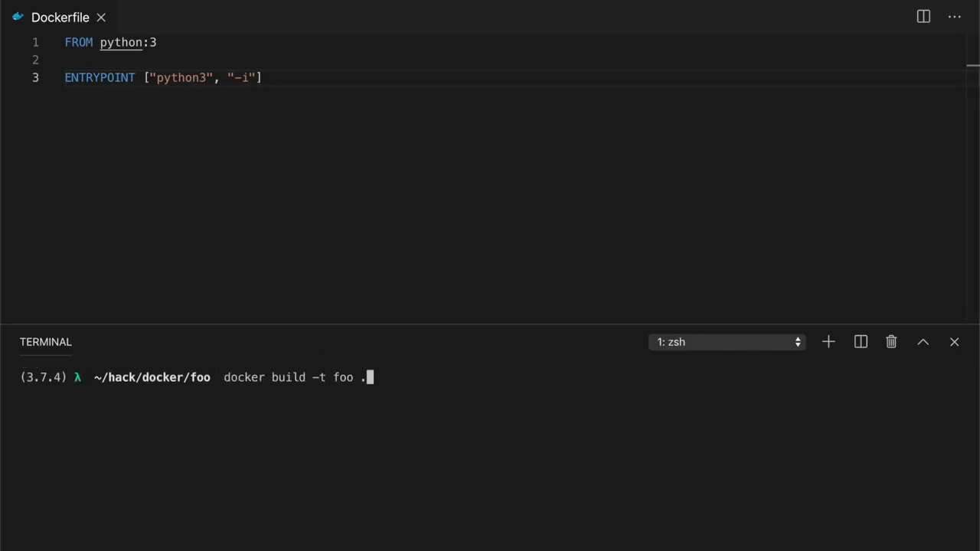
Run foo into an interactive Python shell and evaluate print(5)
type("docker run -it foo")
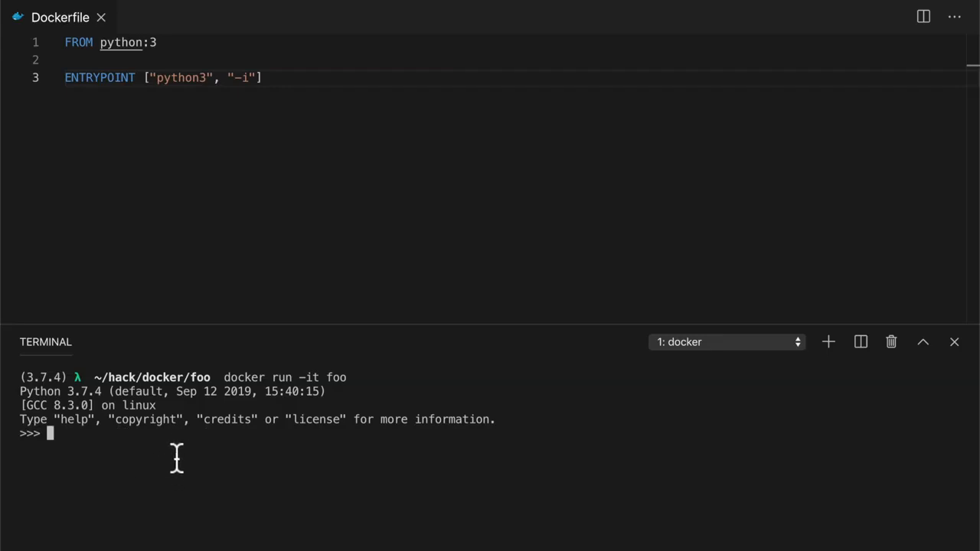
type("print(")
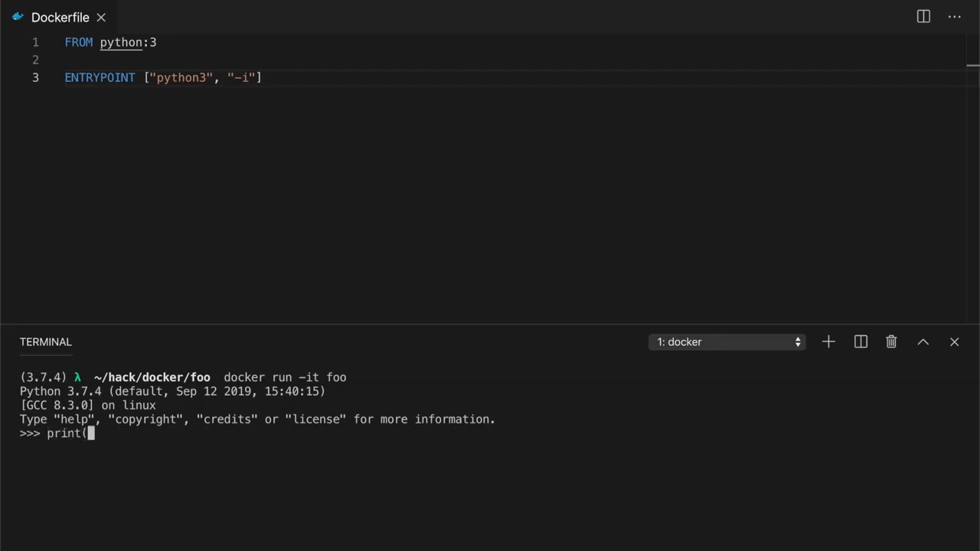
type("5)")
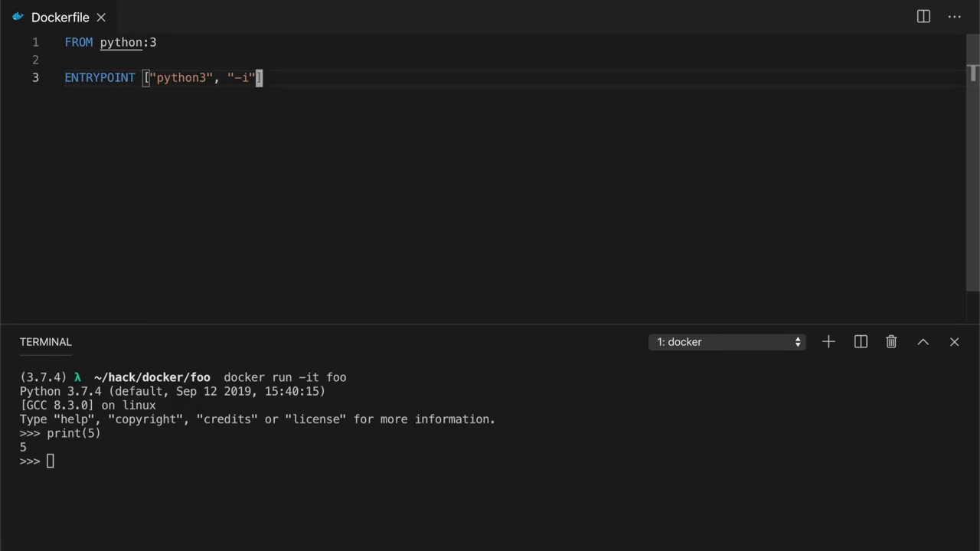
Add an empty CMD instruction on the line after ENTRYPOINT in the Dockerfile
key("Enter")
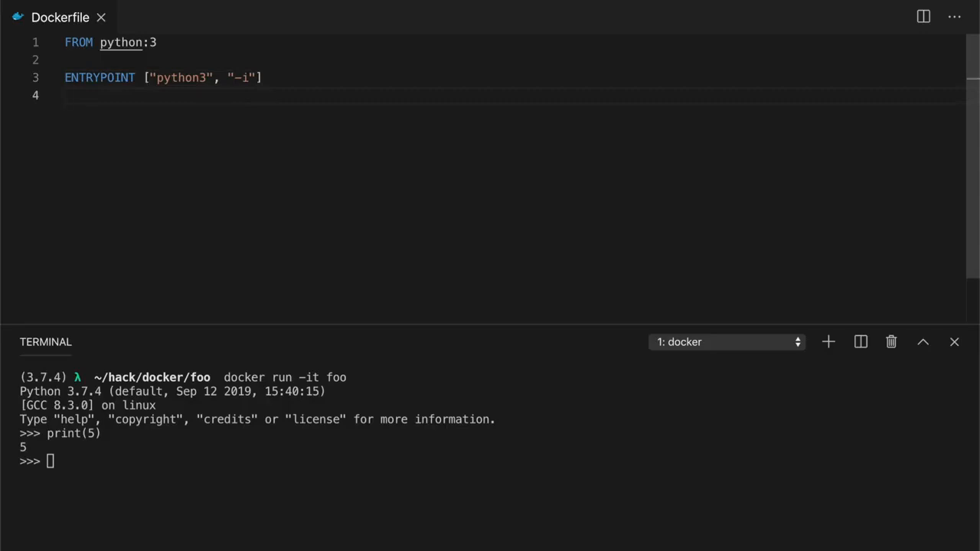
type("CMD")
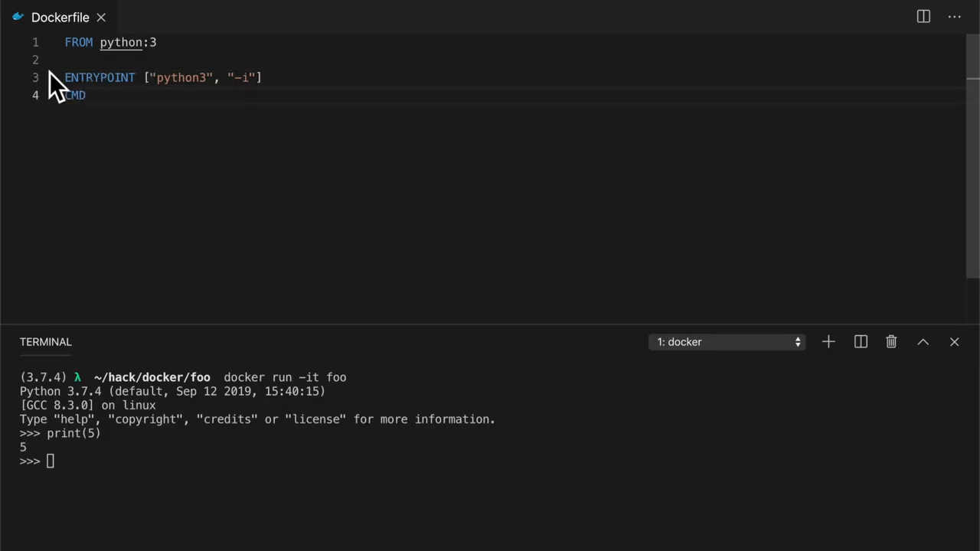
mouse_move(92, 76)
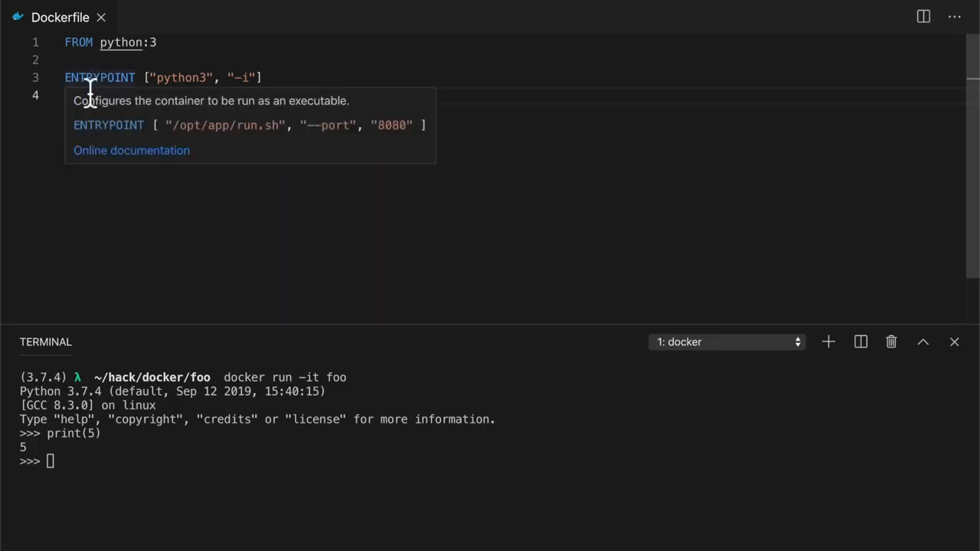
type("CMD")
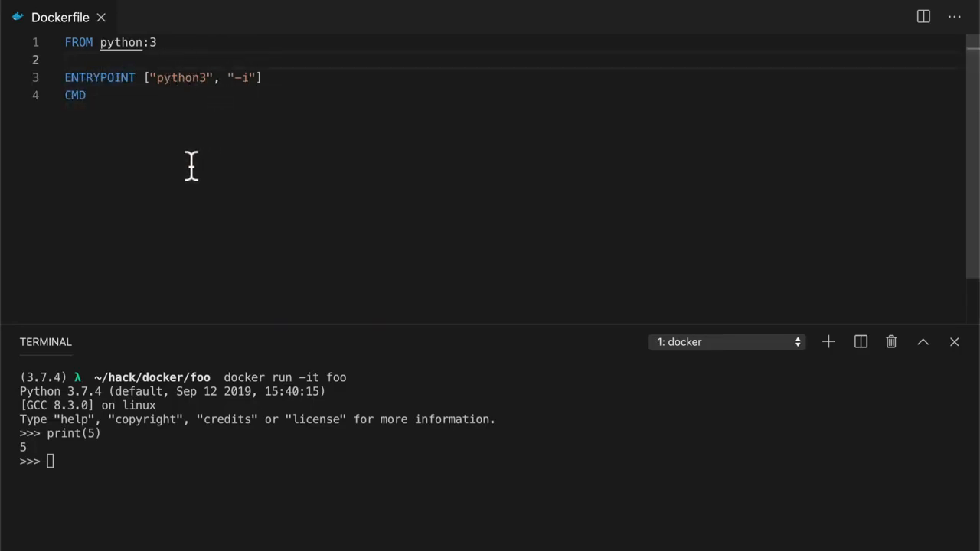
left_click(104, 94)
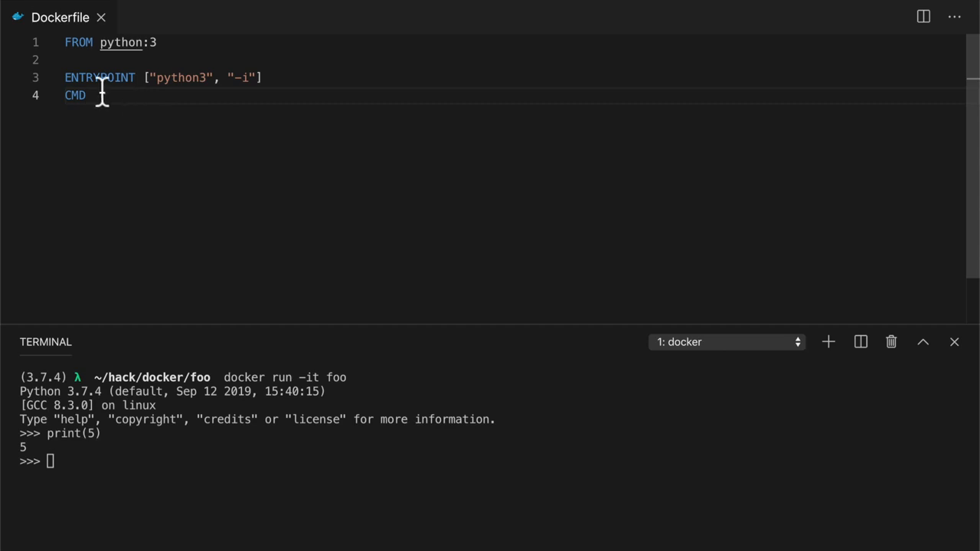
left_click(69, 59)
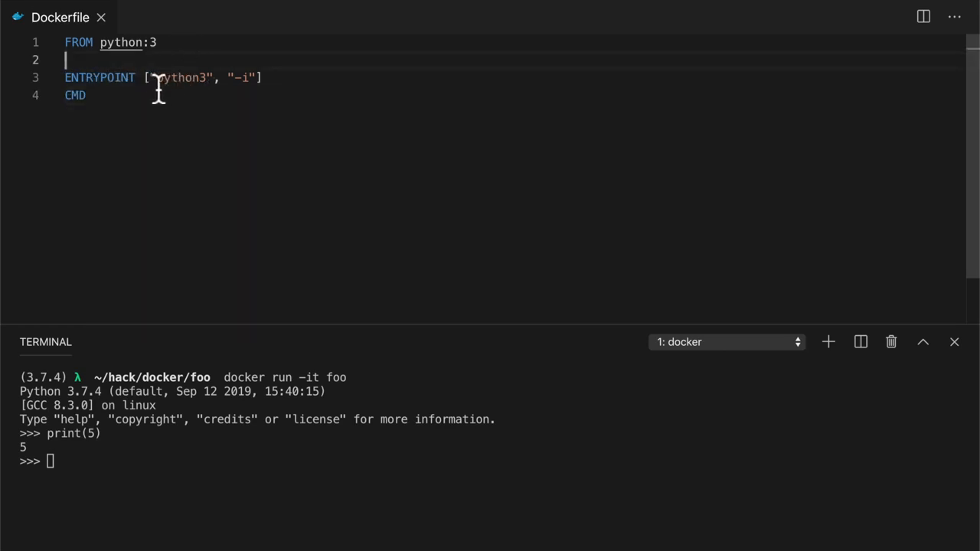
mouse_move(212, 92)
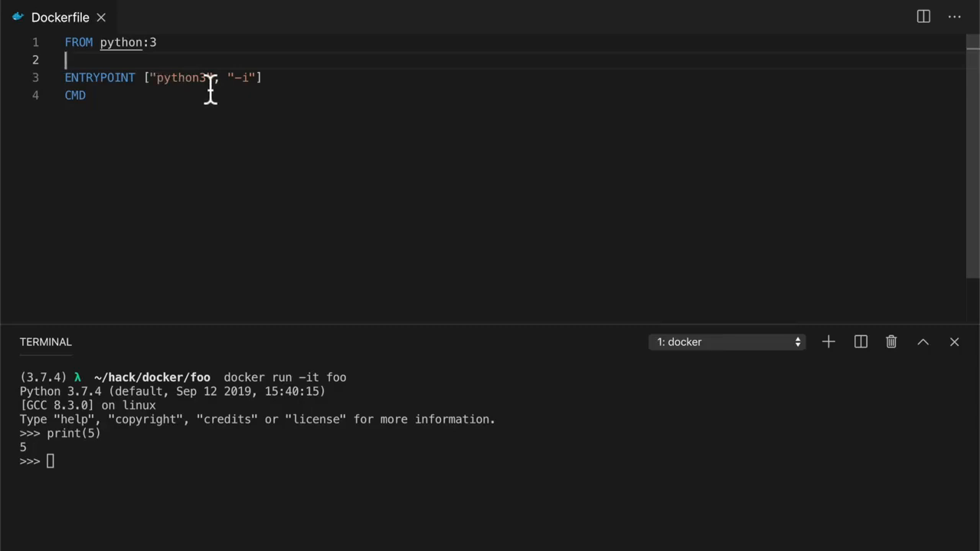
mouse_move(144, 73)
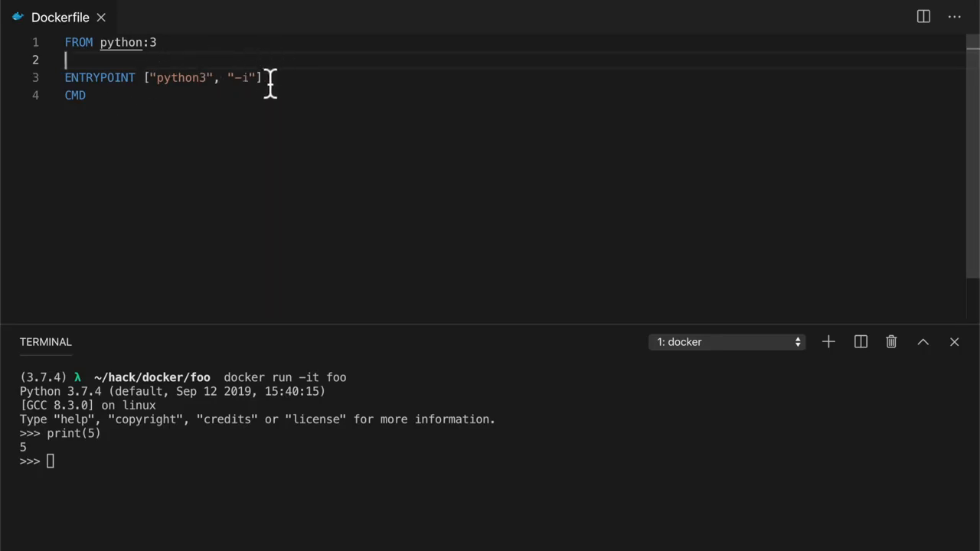
Highlight the CMD and ENTRYPOINT instructions while reviewing the Dockerfile
double_click(74, 95)
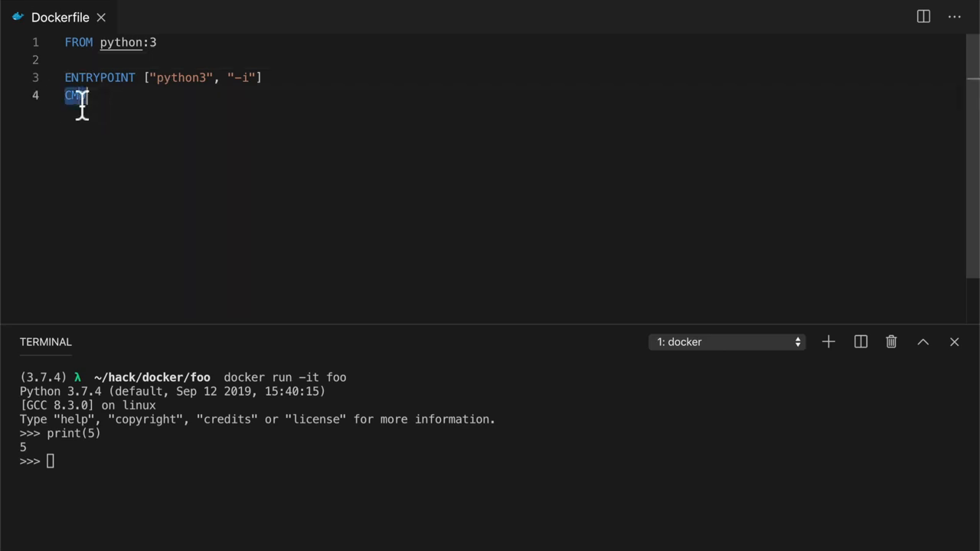
double_click(98, 76)
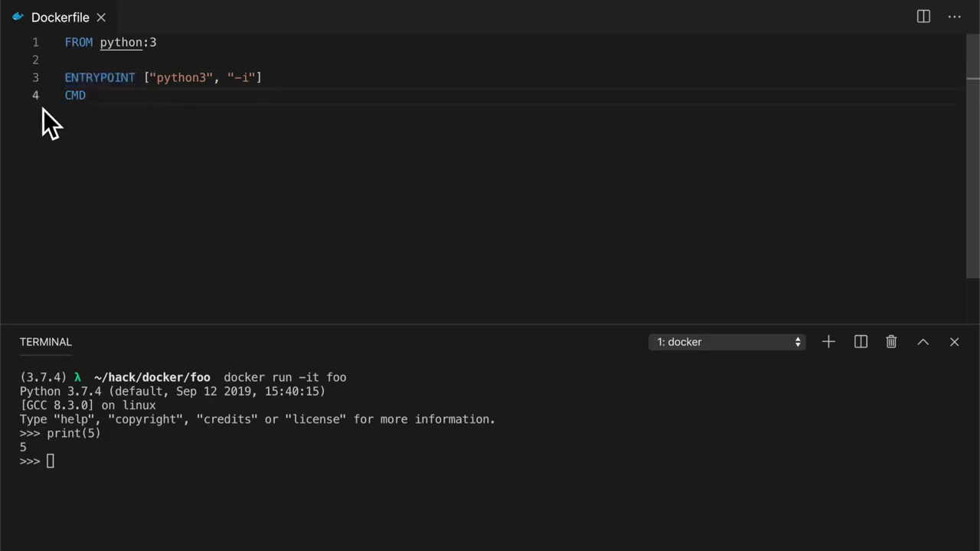
double_click(101, 76)
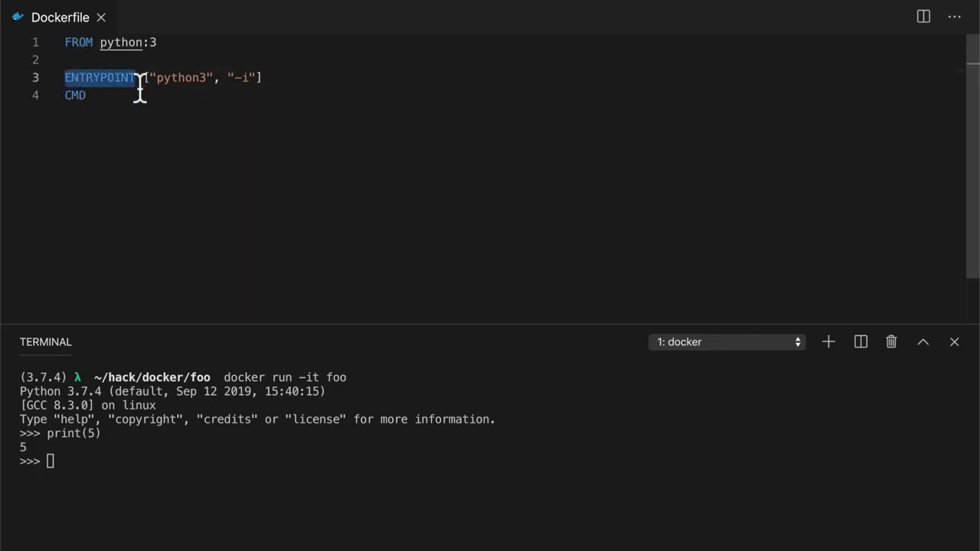
mouse_move(294, 107)
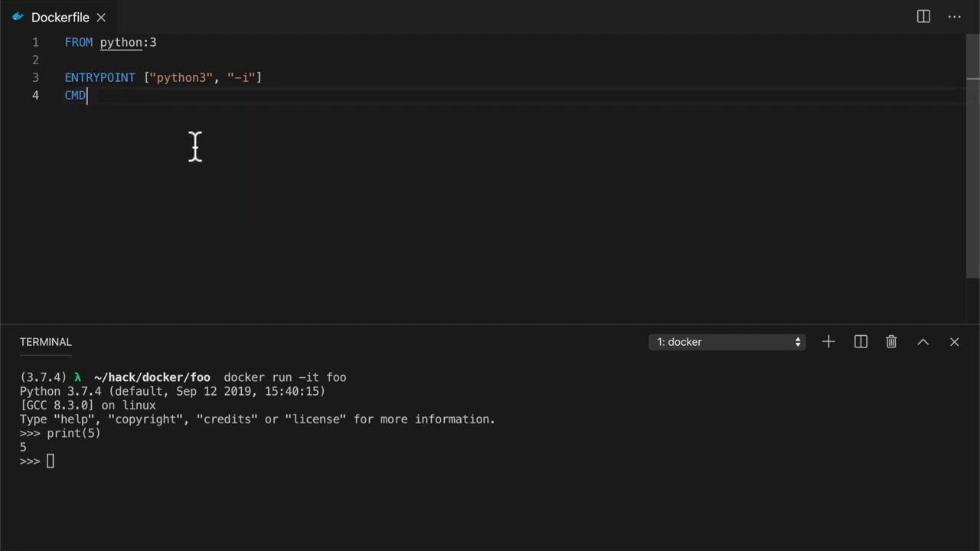
mouse_move(190, 141)
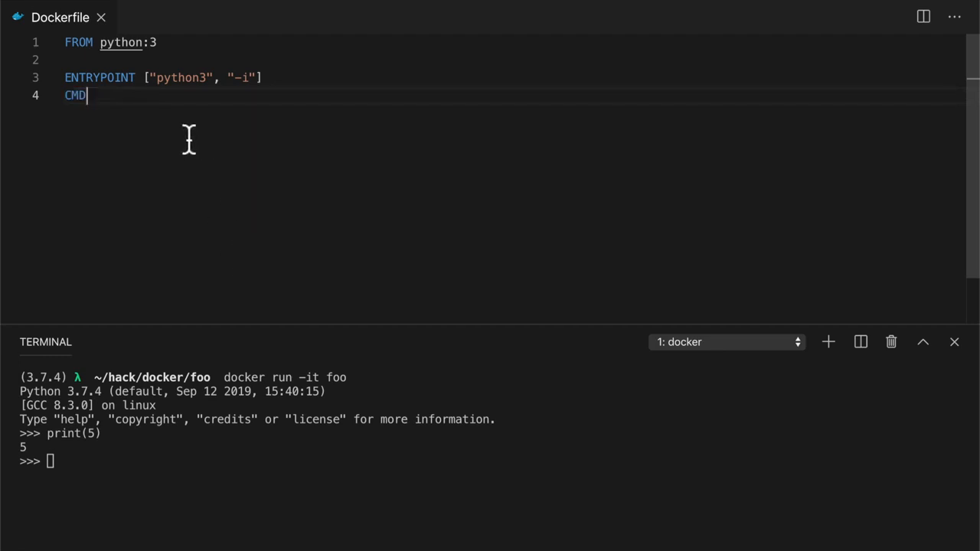